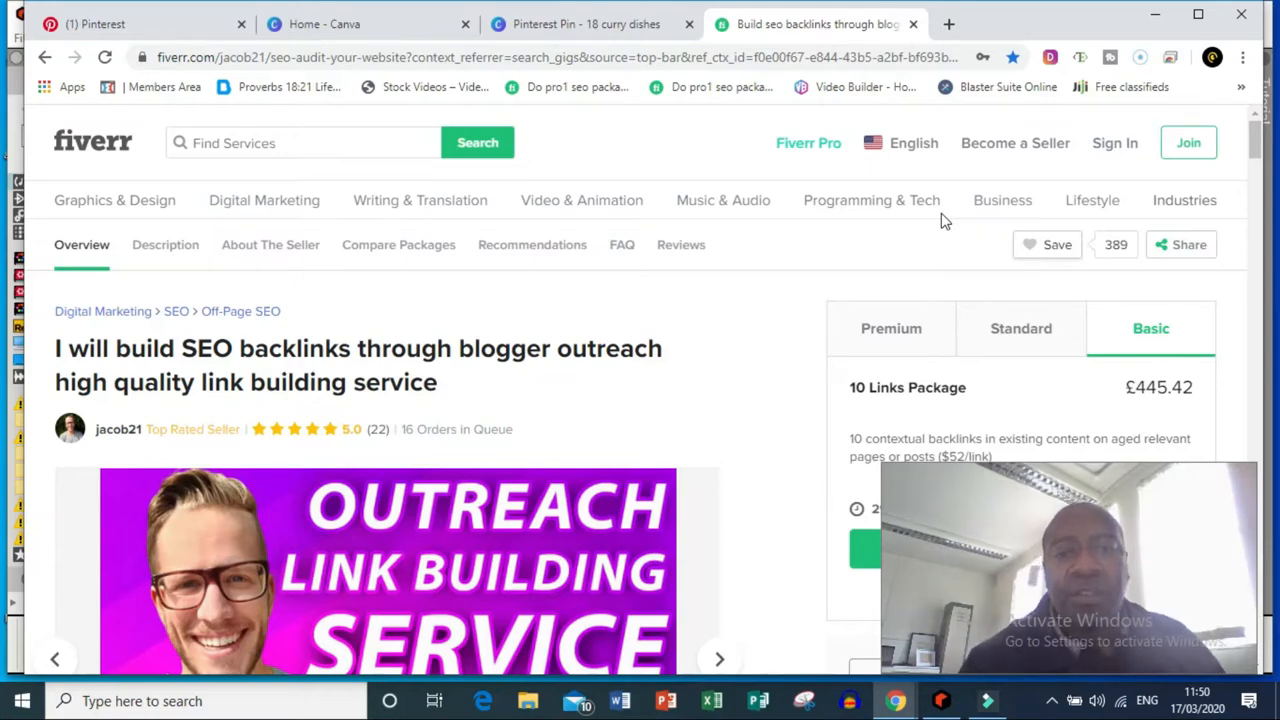
mouse_move(1209, 110)
text(f)
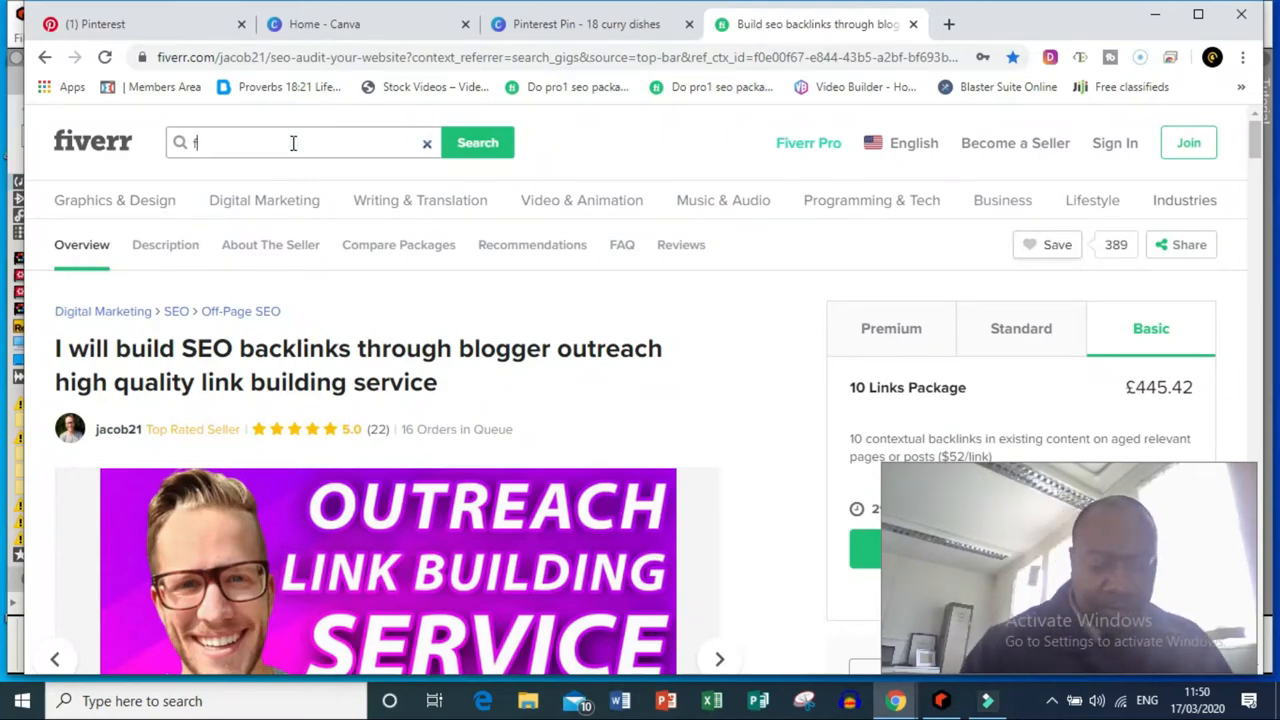
Step: Search Fiverr for 'flyer' and scroll the awesome-flyer gig to its Premium/Standard/Basic package comparison
text(lyer)
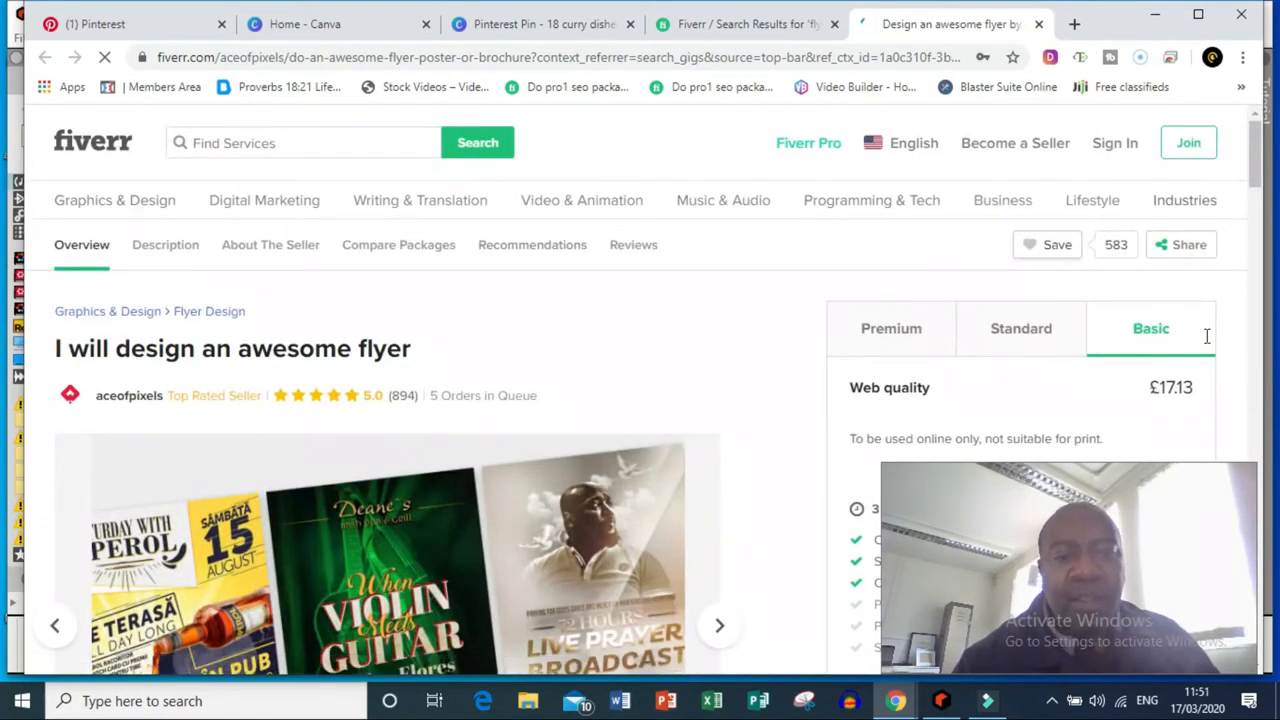
scroll(down, 3)
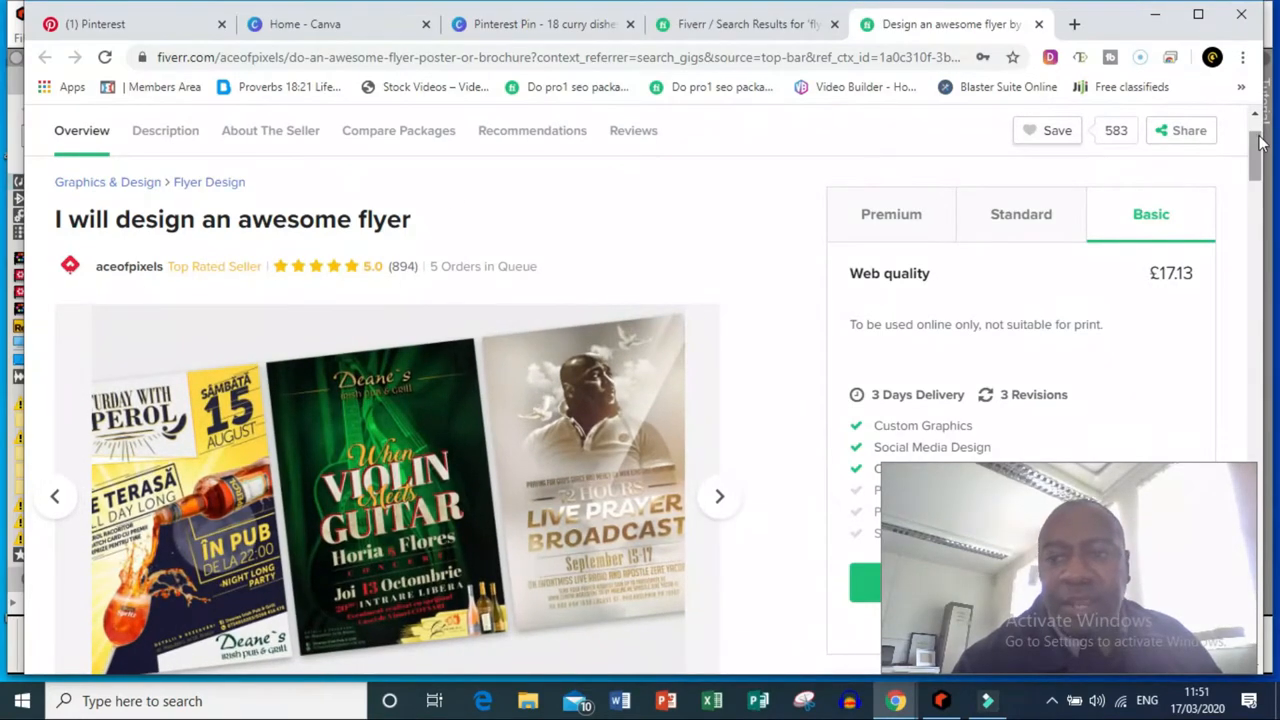
scroll(down, 3)
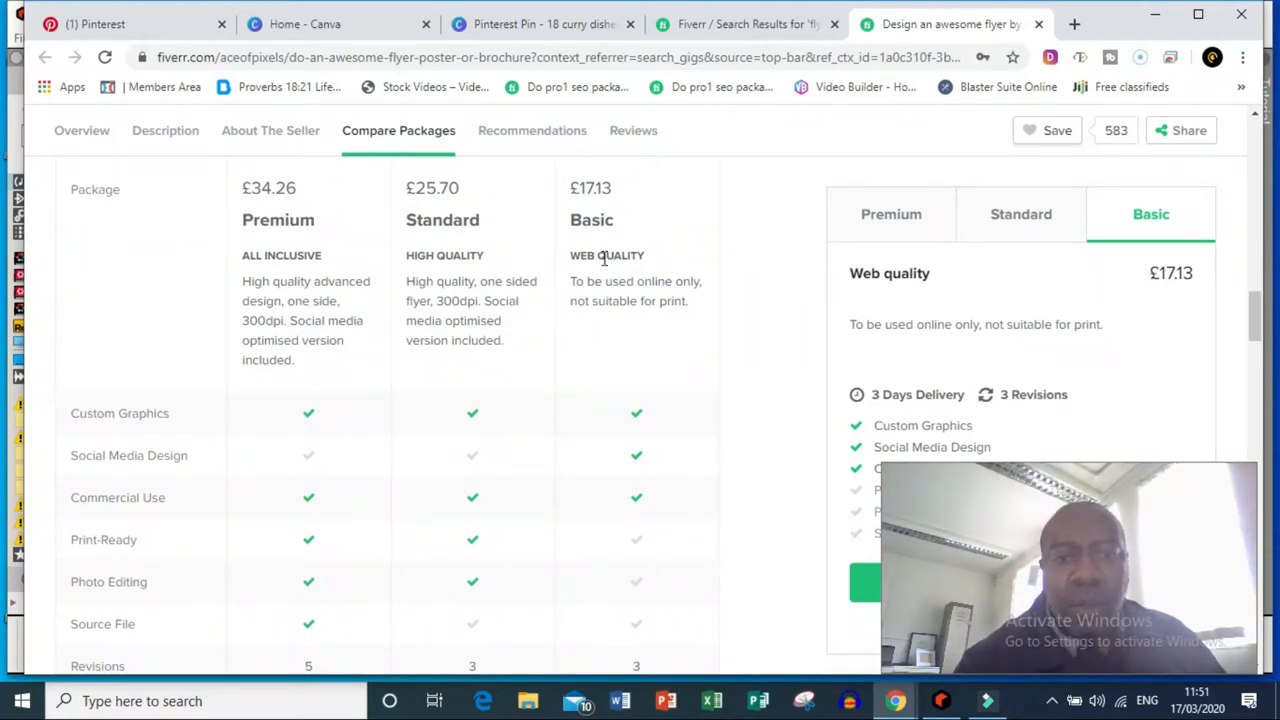
mouse_move(686, 318)
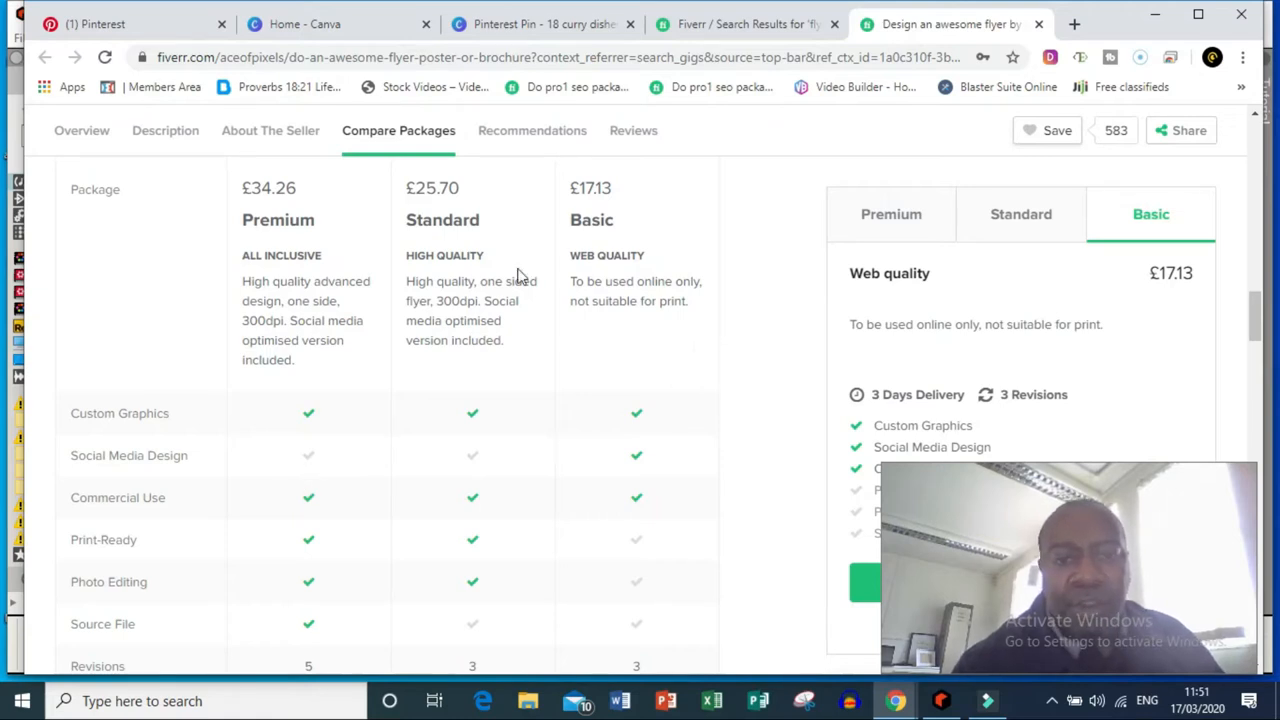
mouse_move(594, 360)
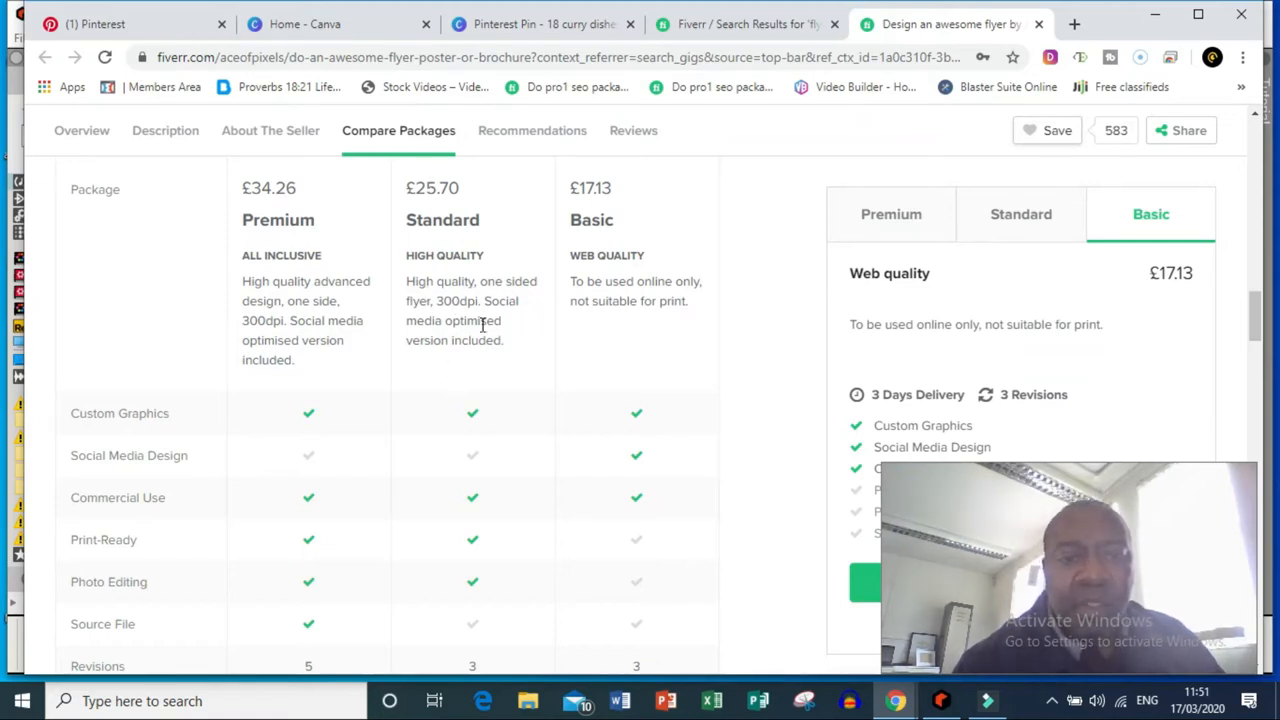
mouse_move(350, 253)
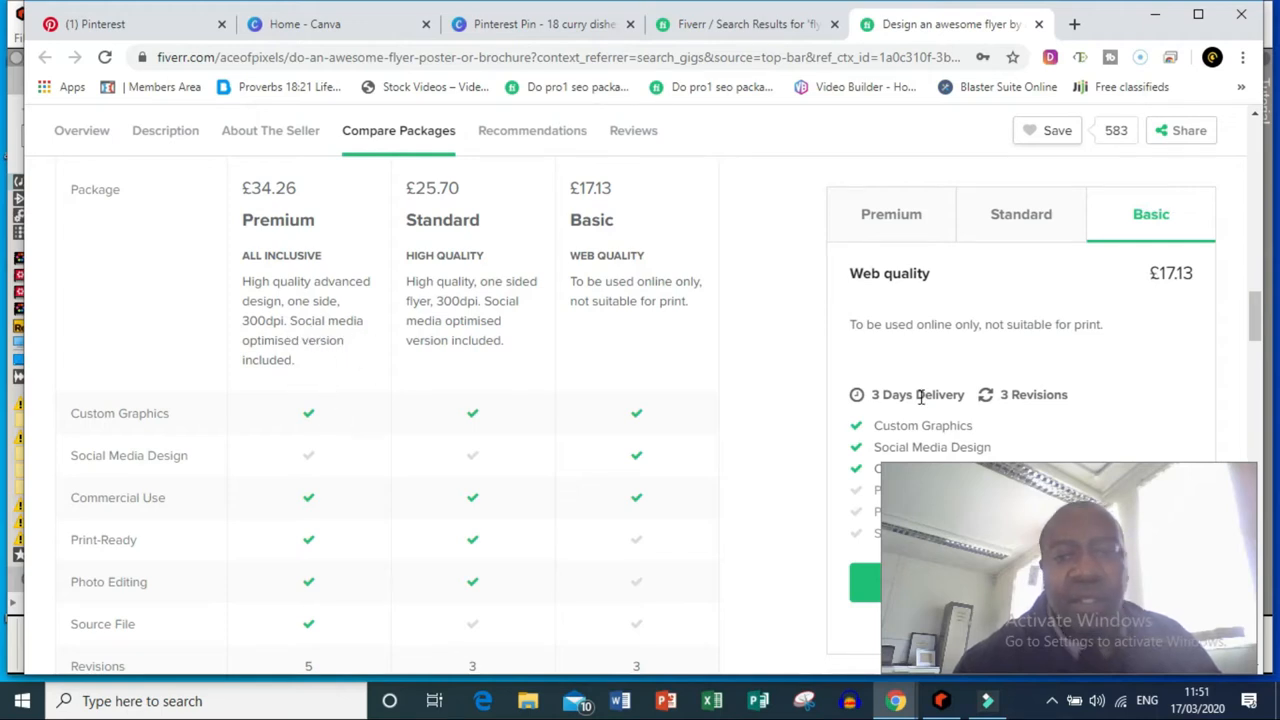
Step: Review the gig's package totals and description, then return to the Canva home page
scroll(down, 3)
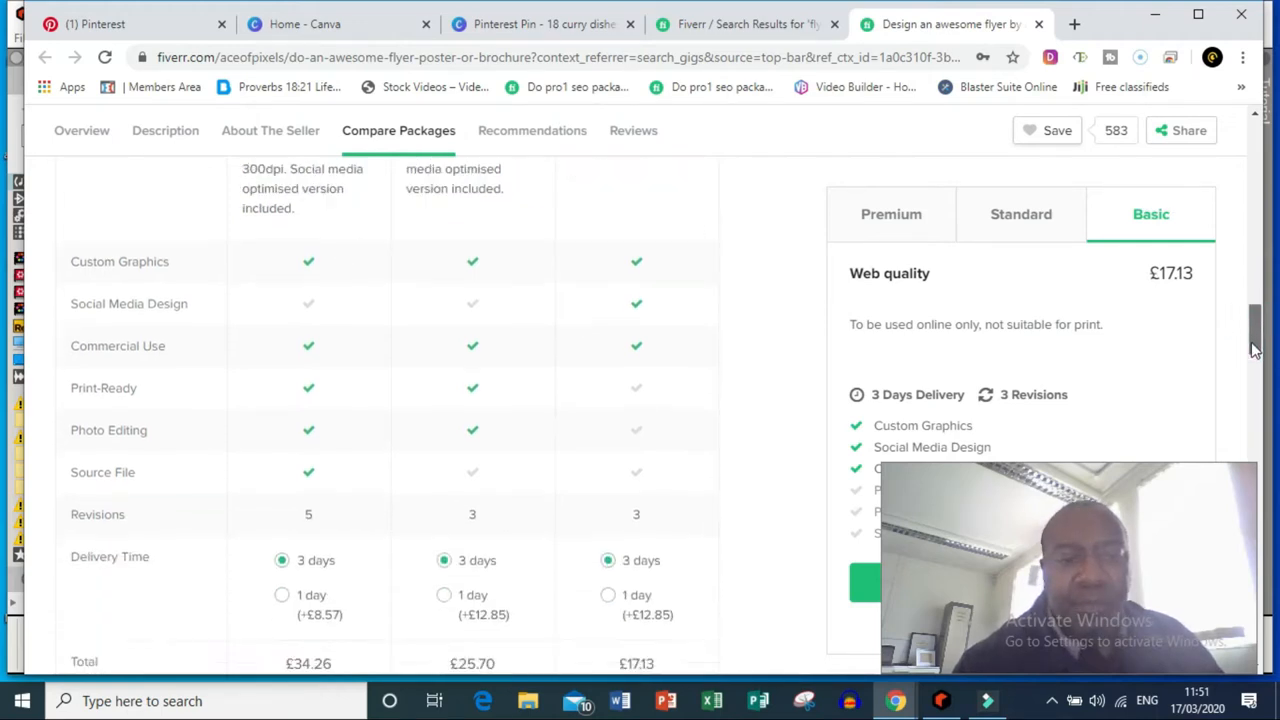
scroll(down, 3)
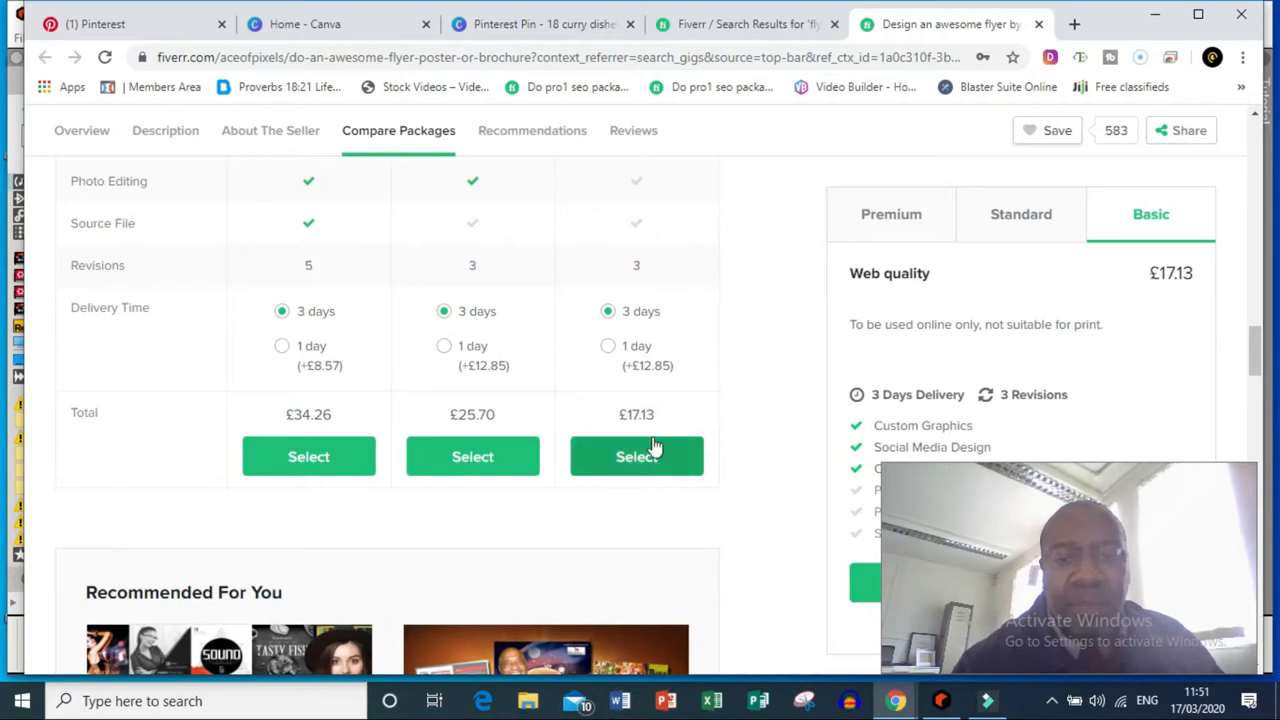
mouse_move(420, 377)
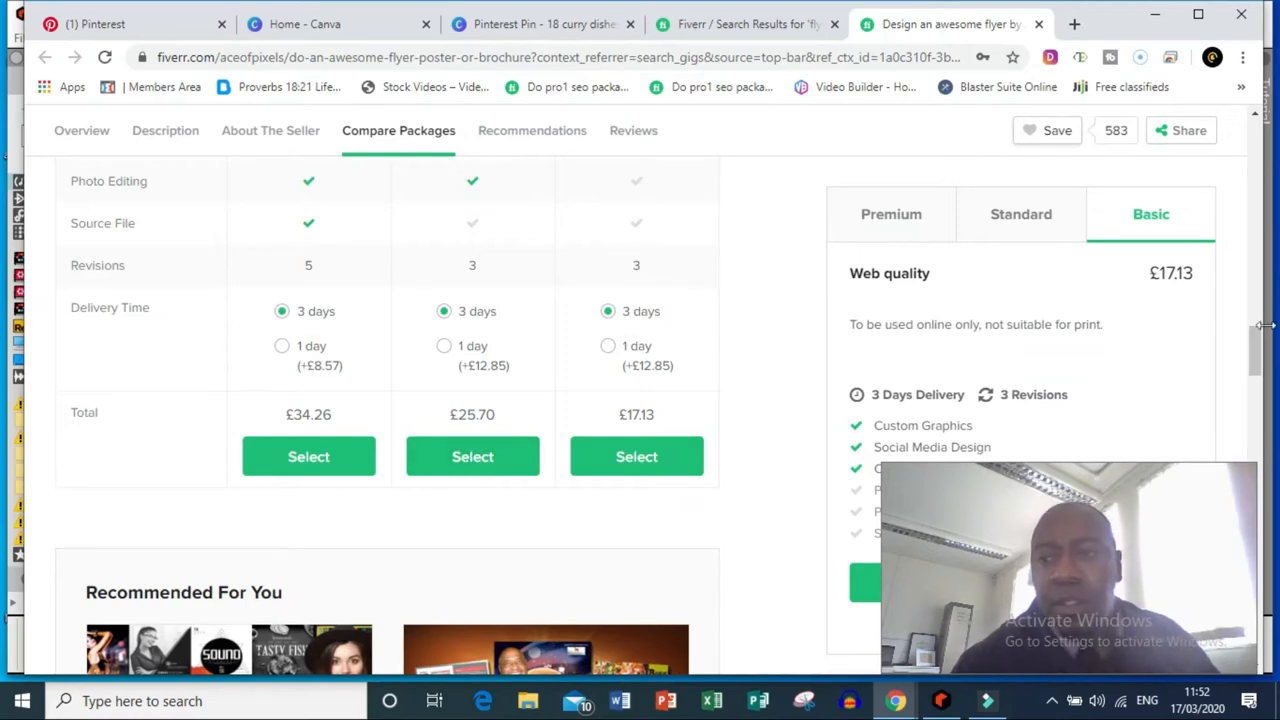
click(165, 130)
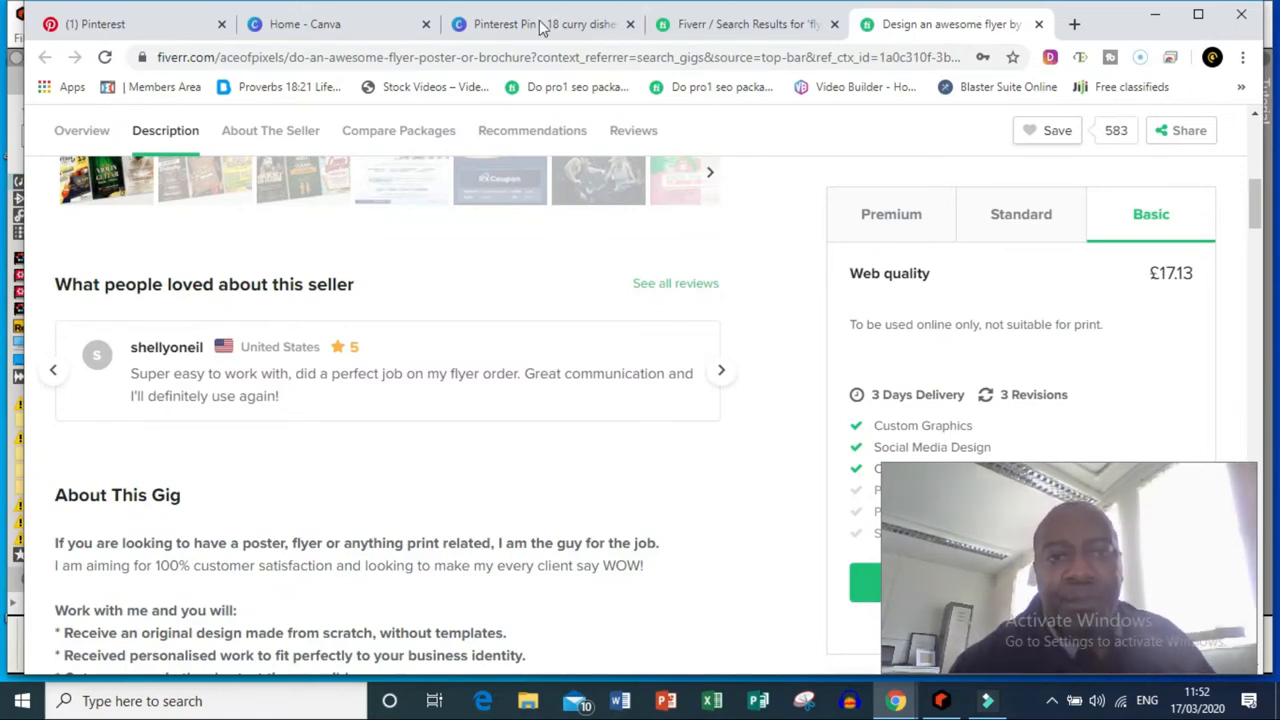
click(305, 23)
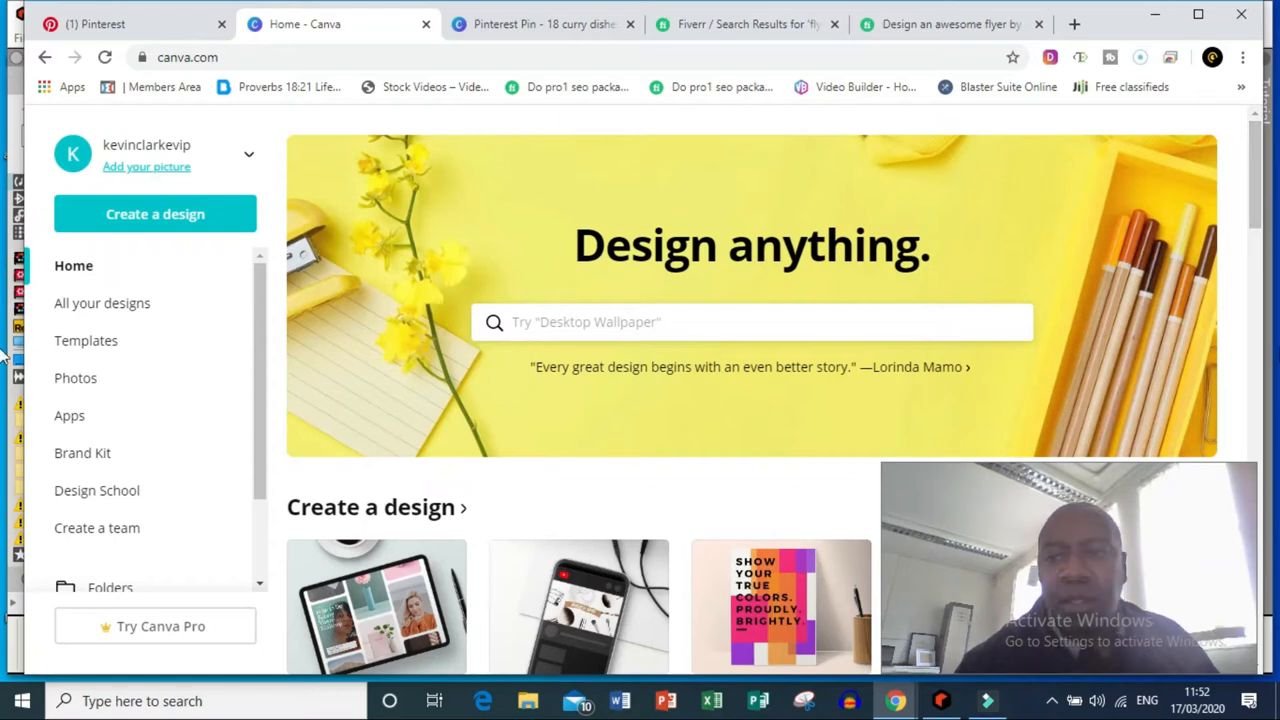
Step: Create a new blank Flyer design from Canva's 'Create a design' list
click(155, 214)
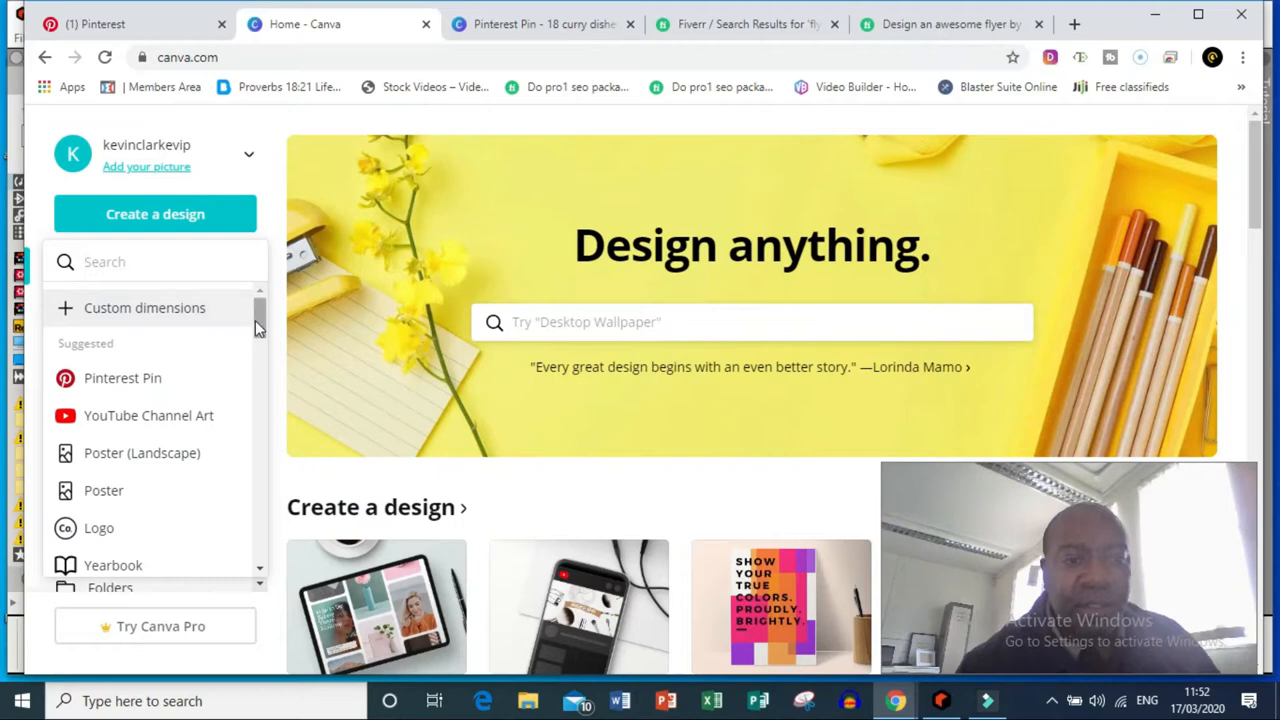
scroll(down, 3)
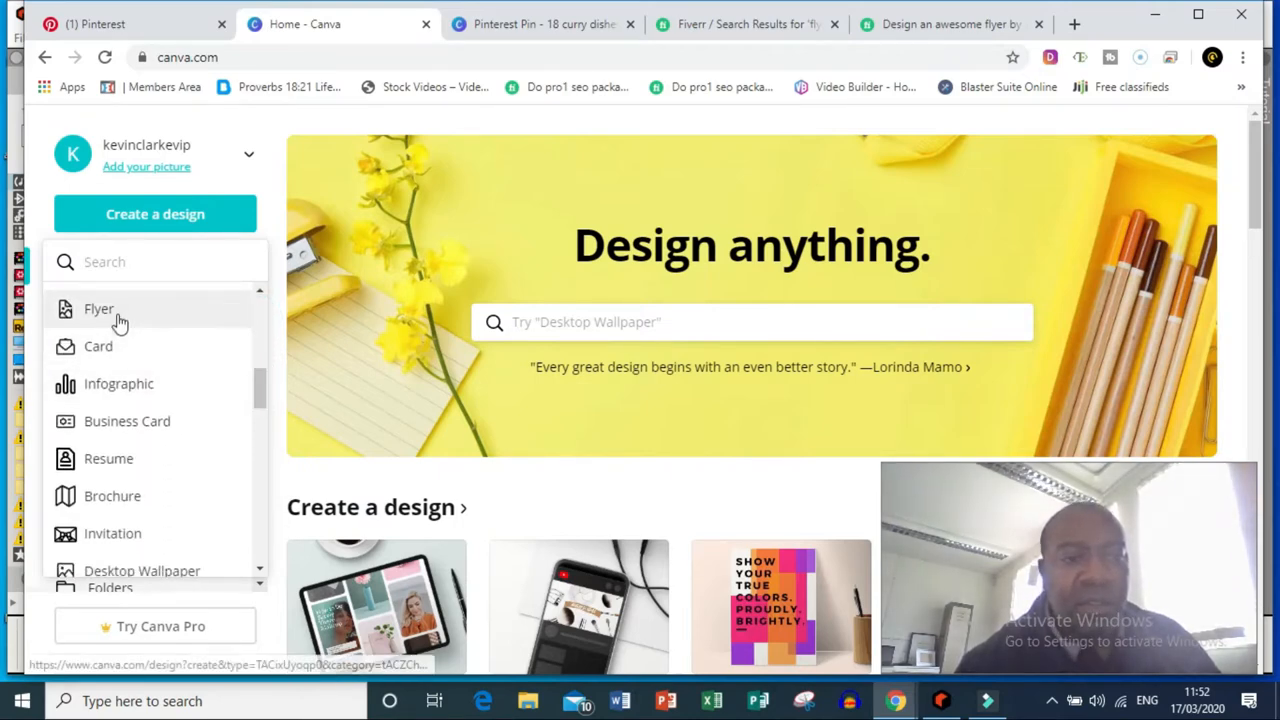
click(98, 308)
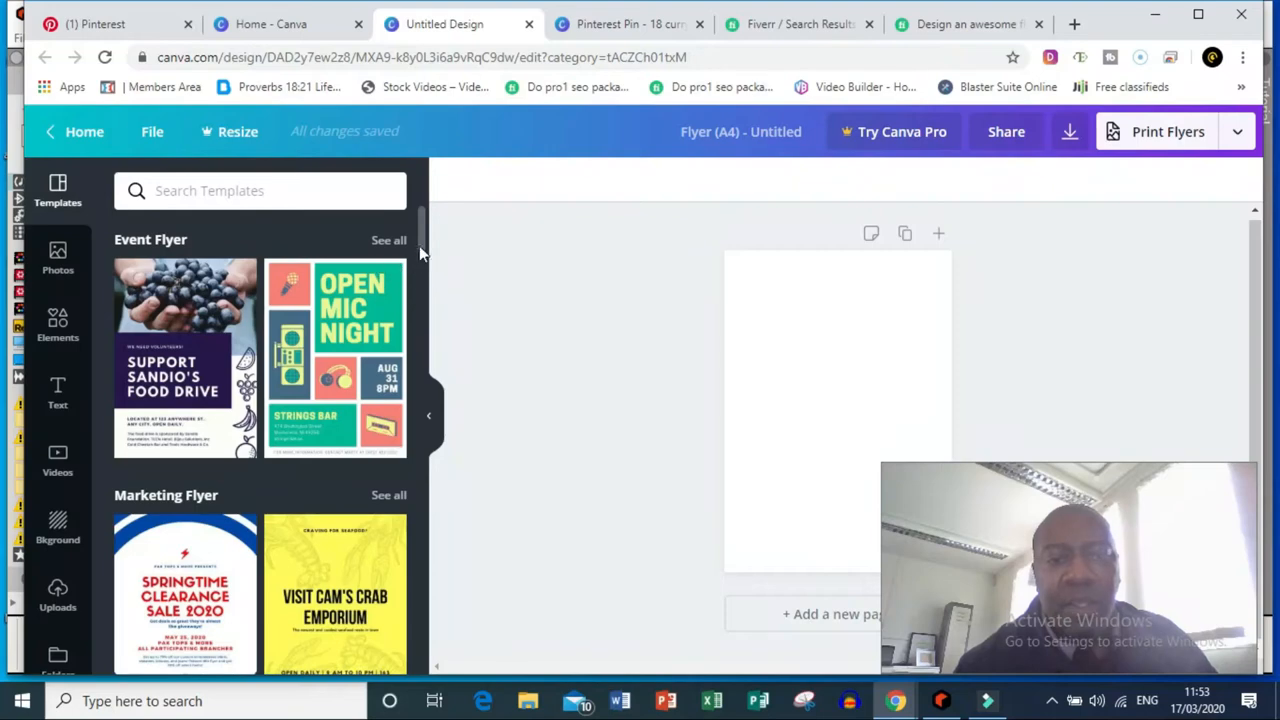
Step: Browse the Templates panel and search it for 'birthday' flyer templates
scroll(down, 3)
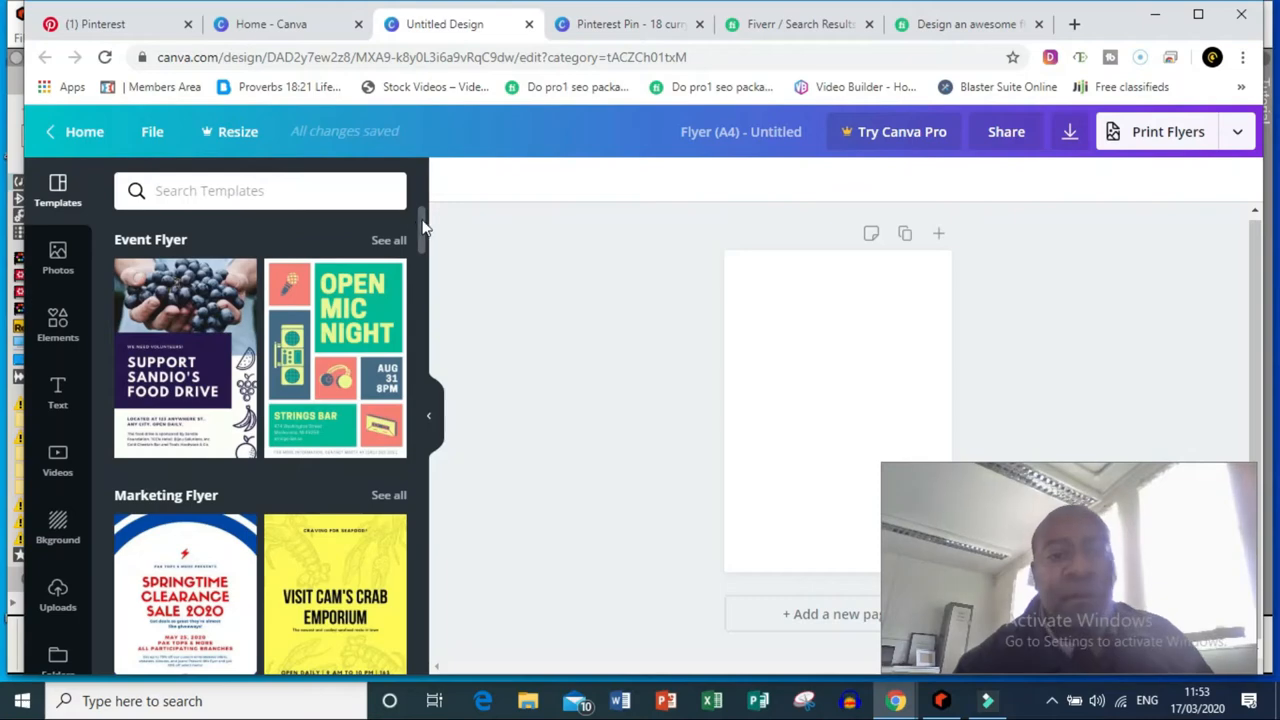
scroll(down, 3)
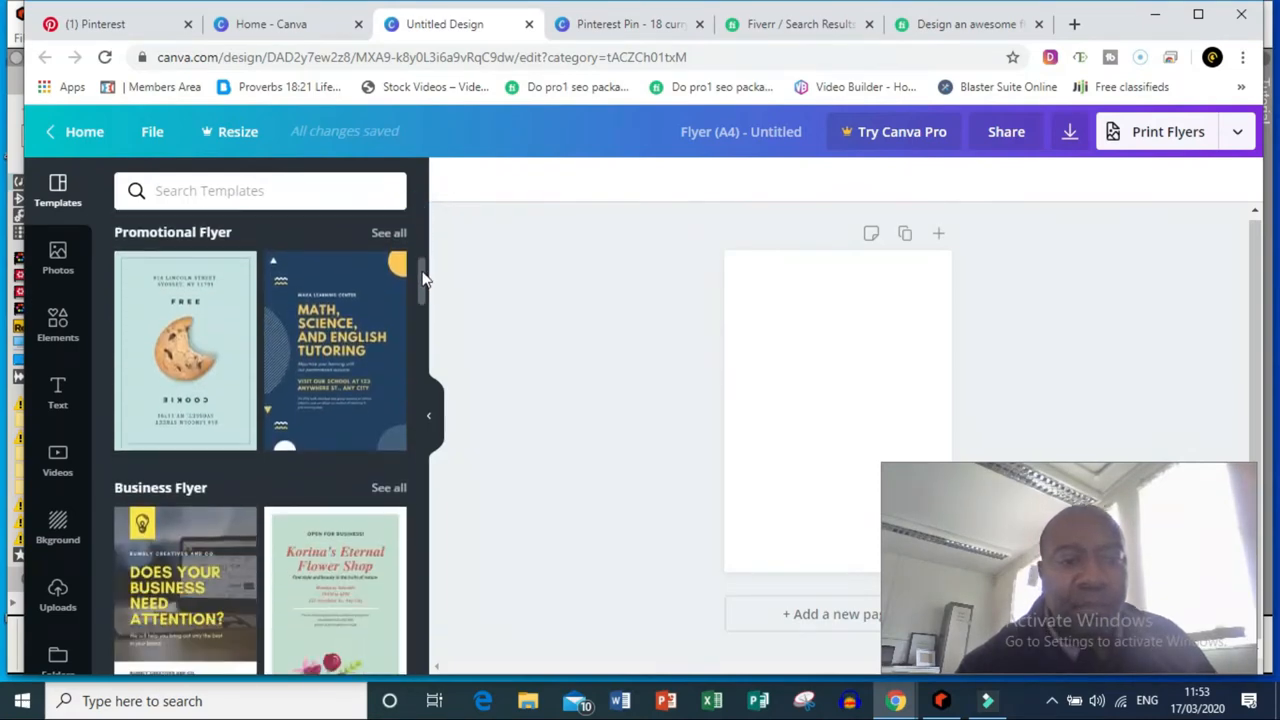
scroll(down, 3)
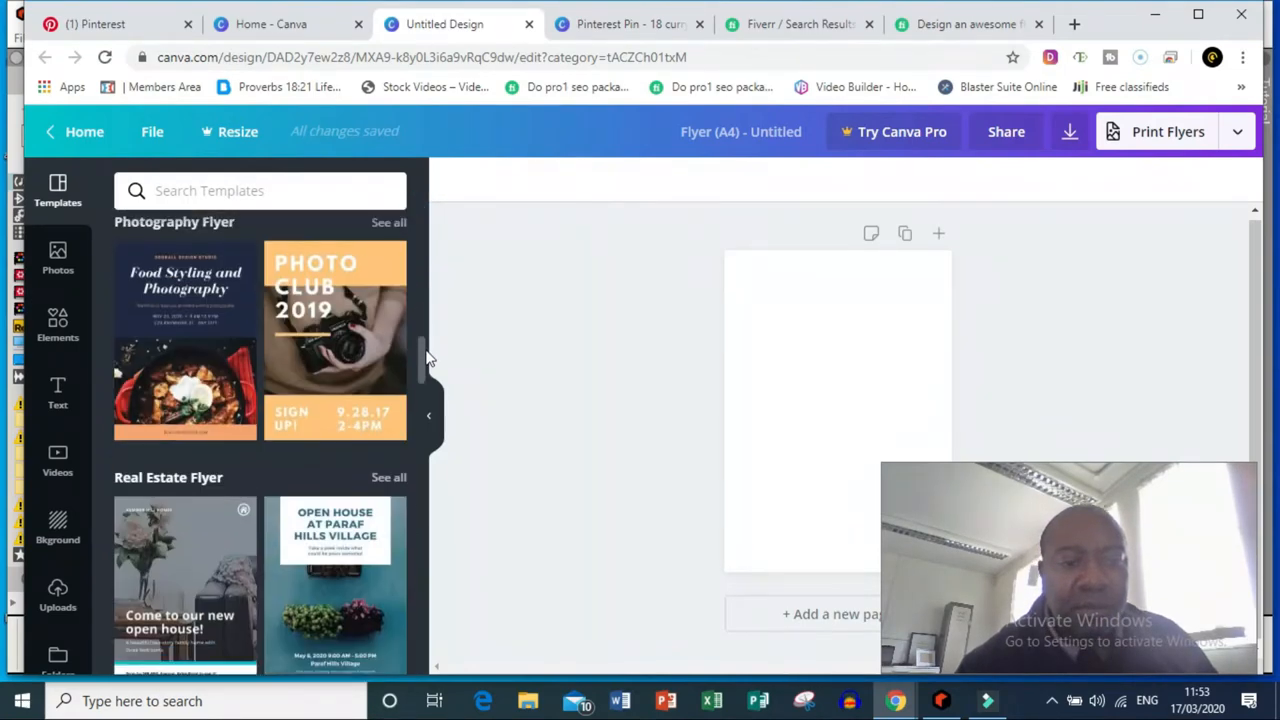
scroll(down, 3)
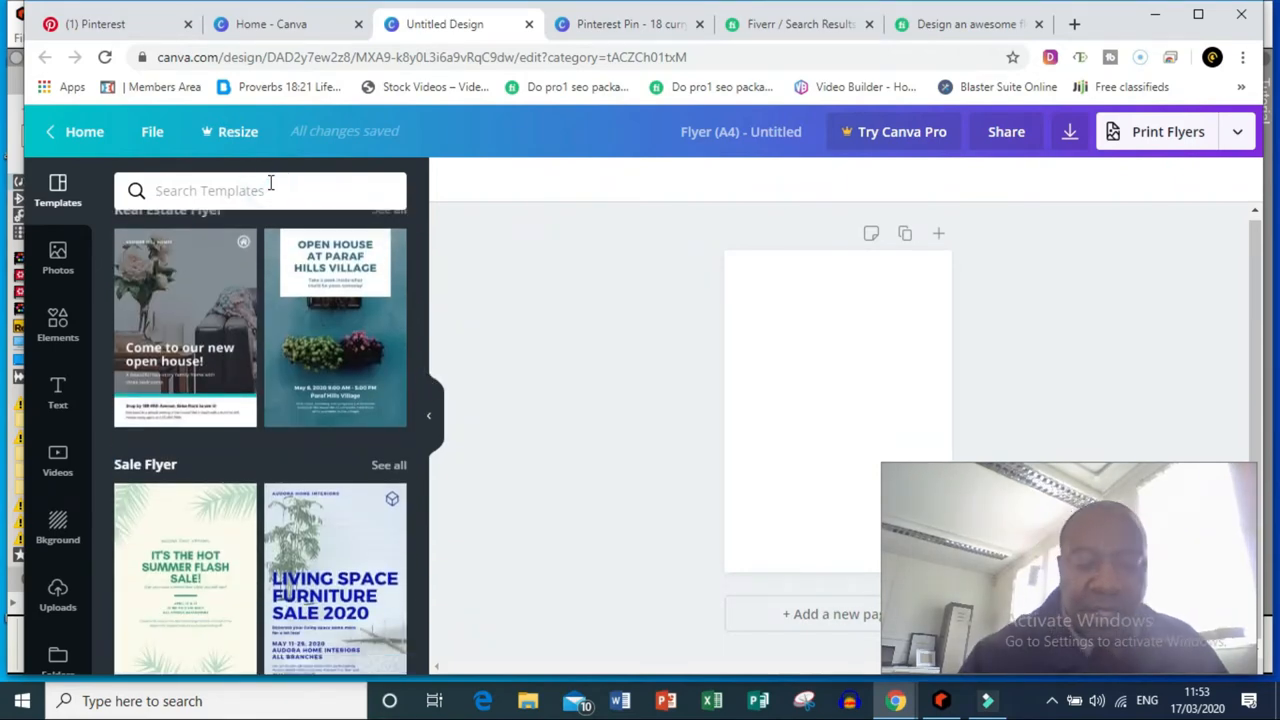
text(birthday)
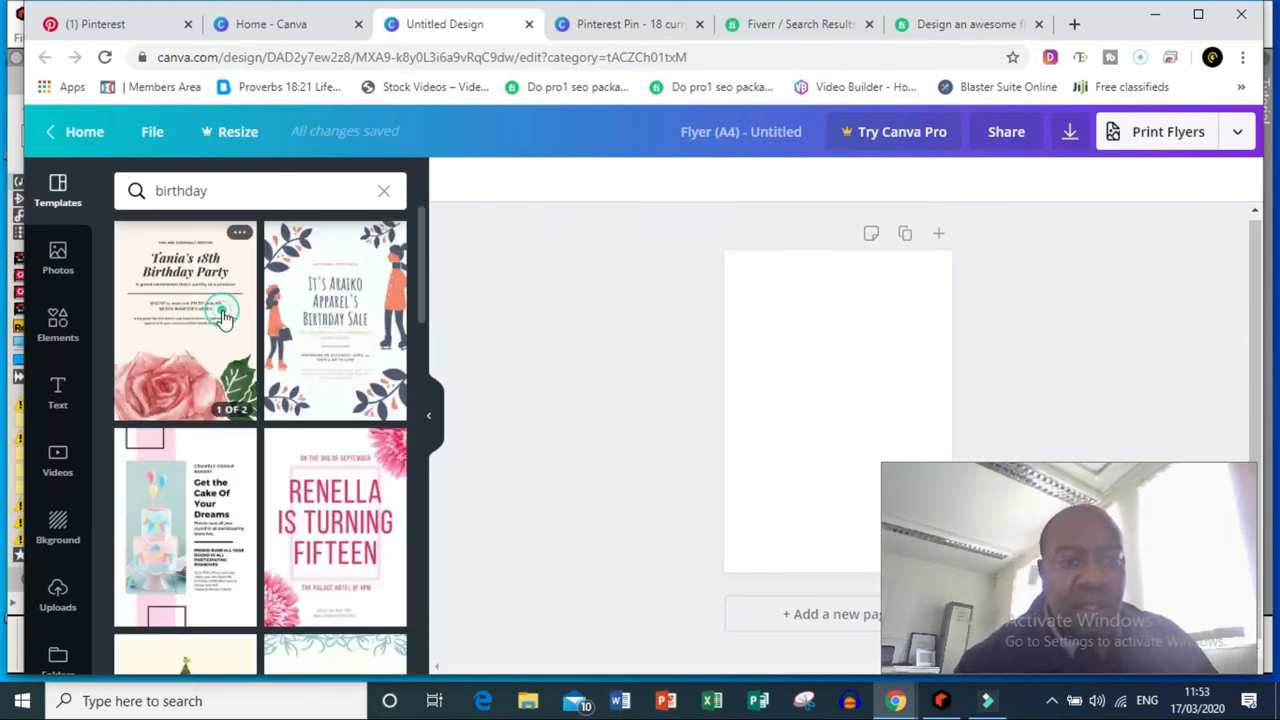
Step: Apply the Cream Elegant Rose Watercolor Birthday Flyer's first page and select its heading text
click(185, 320)
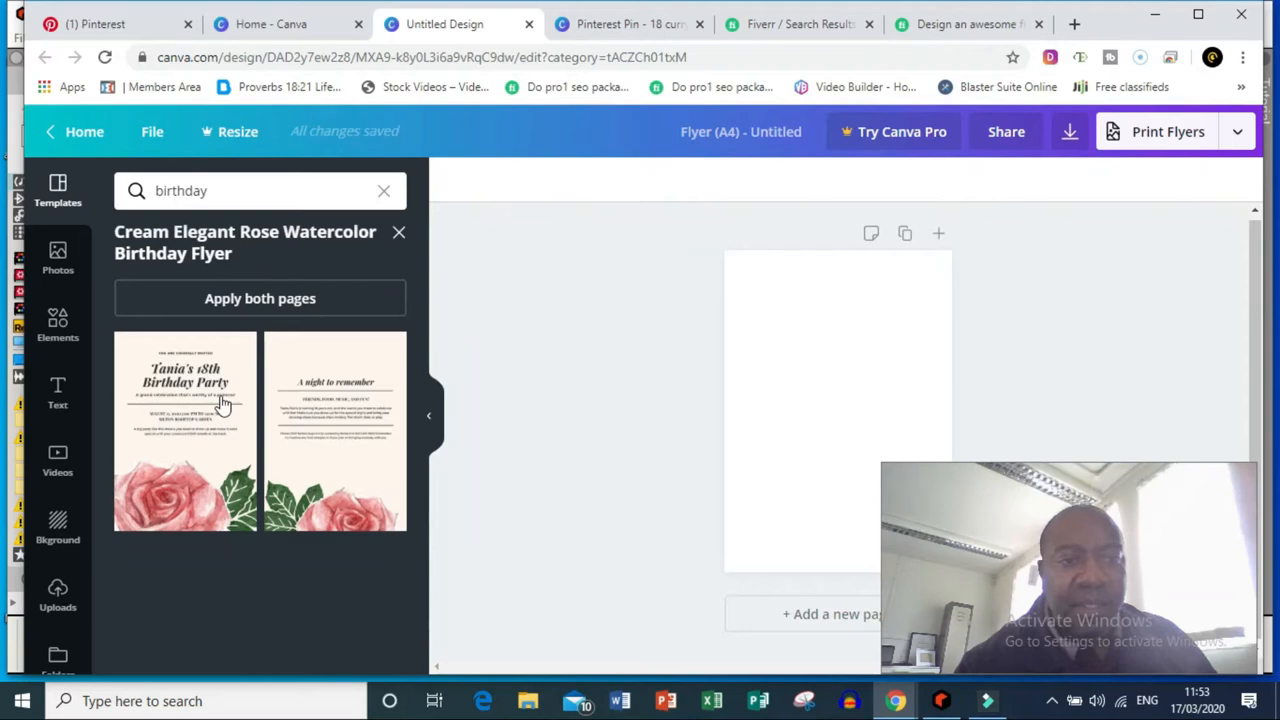
click(185, 431)
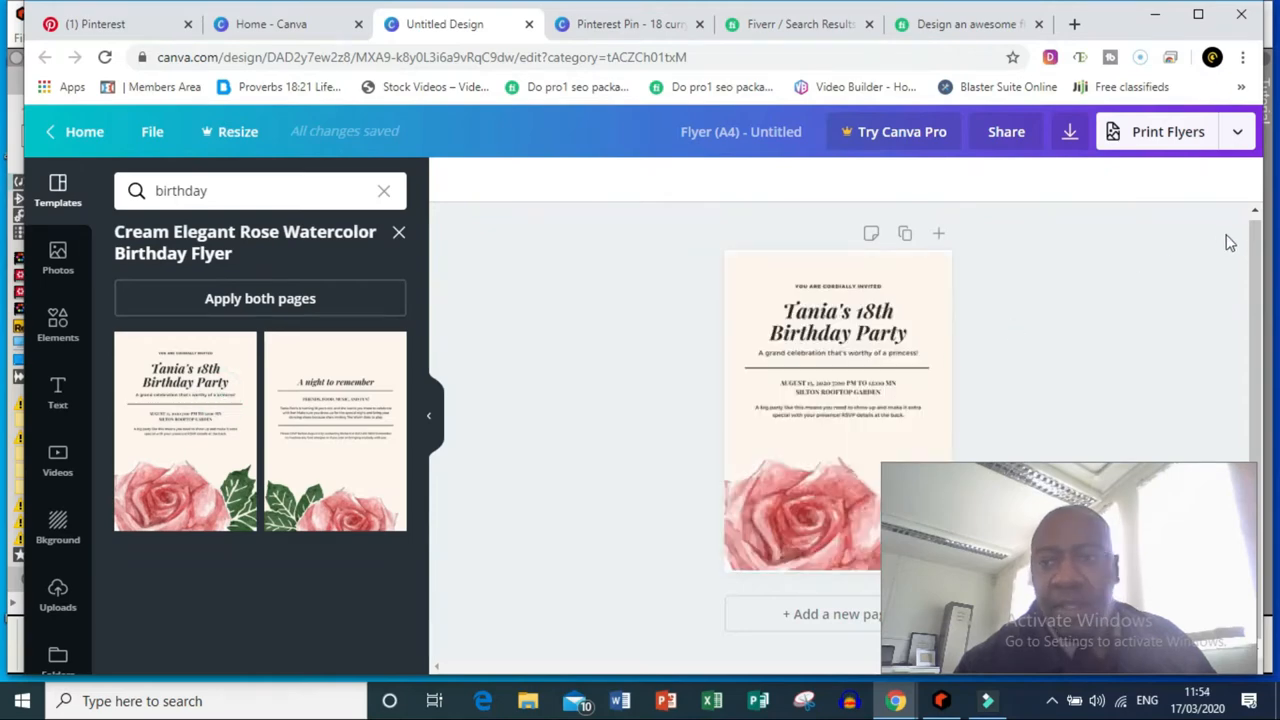
click(838, 350)
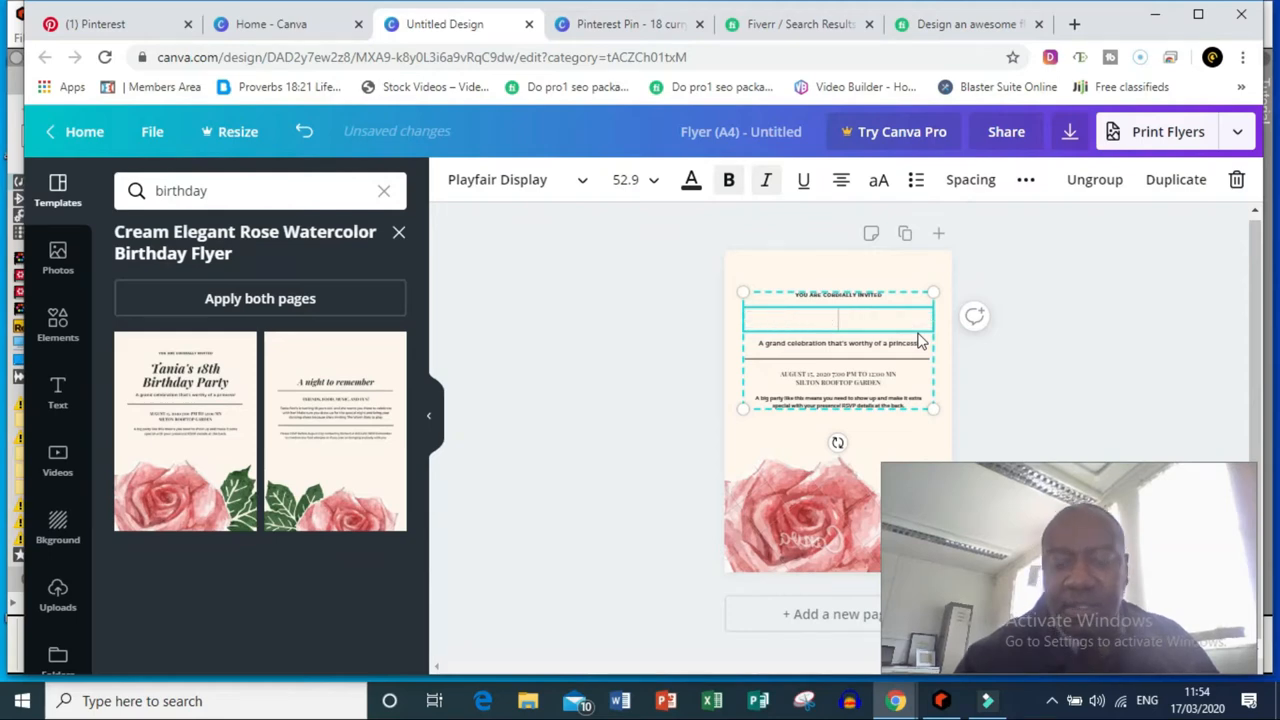
Step: Rewrite the heading as 'Kevins 45th Birthday Bash' and name the design the same
text(Kevins)
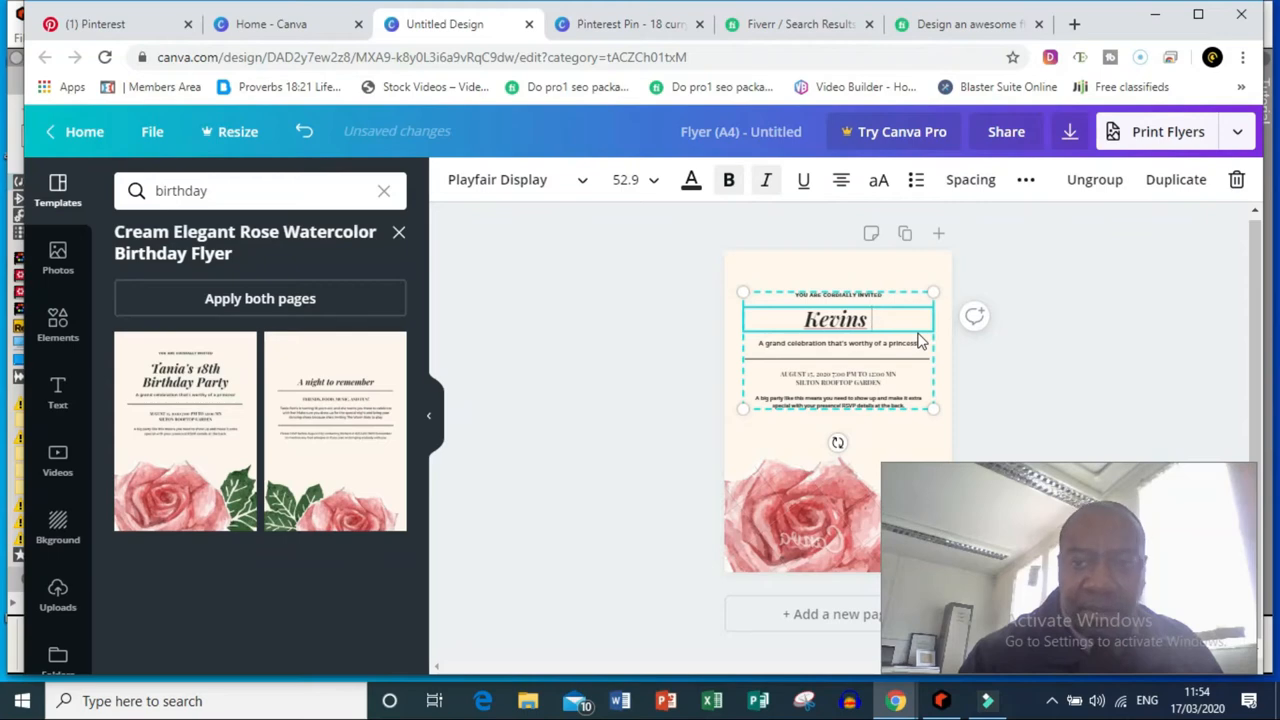
text(Birthday Bash)
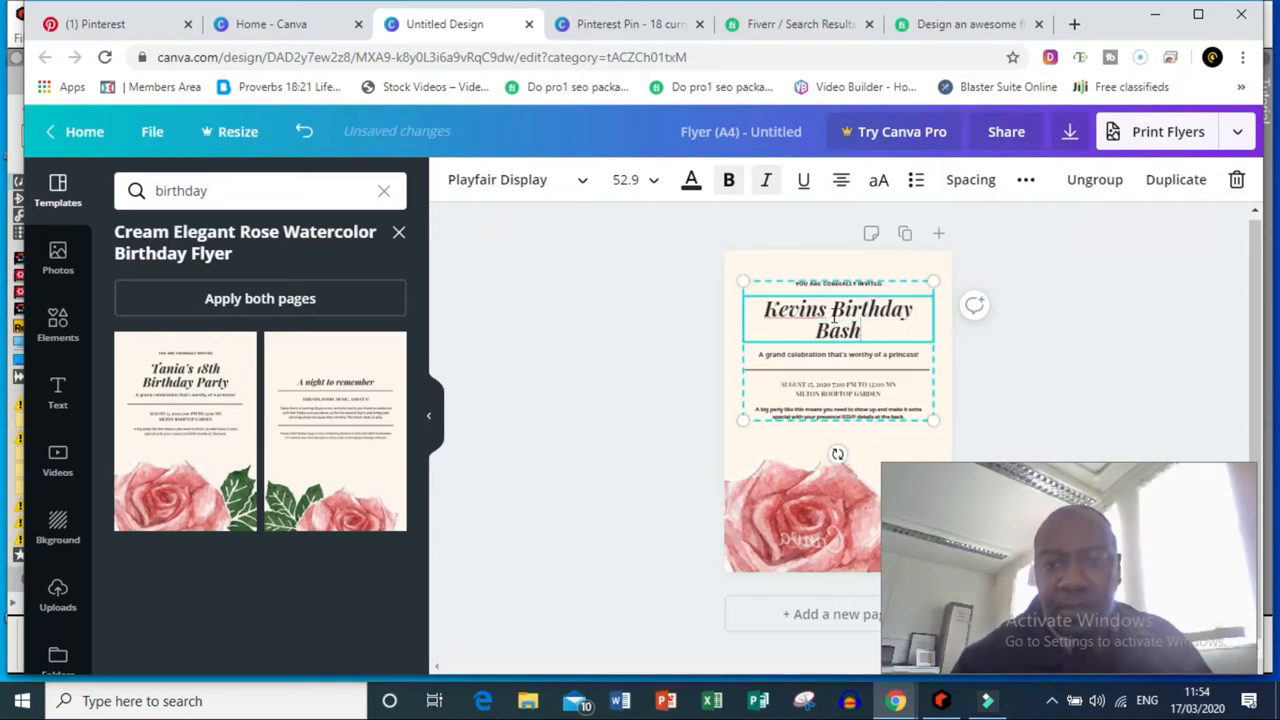
text(45th)
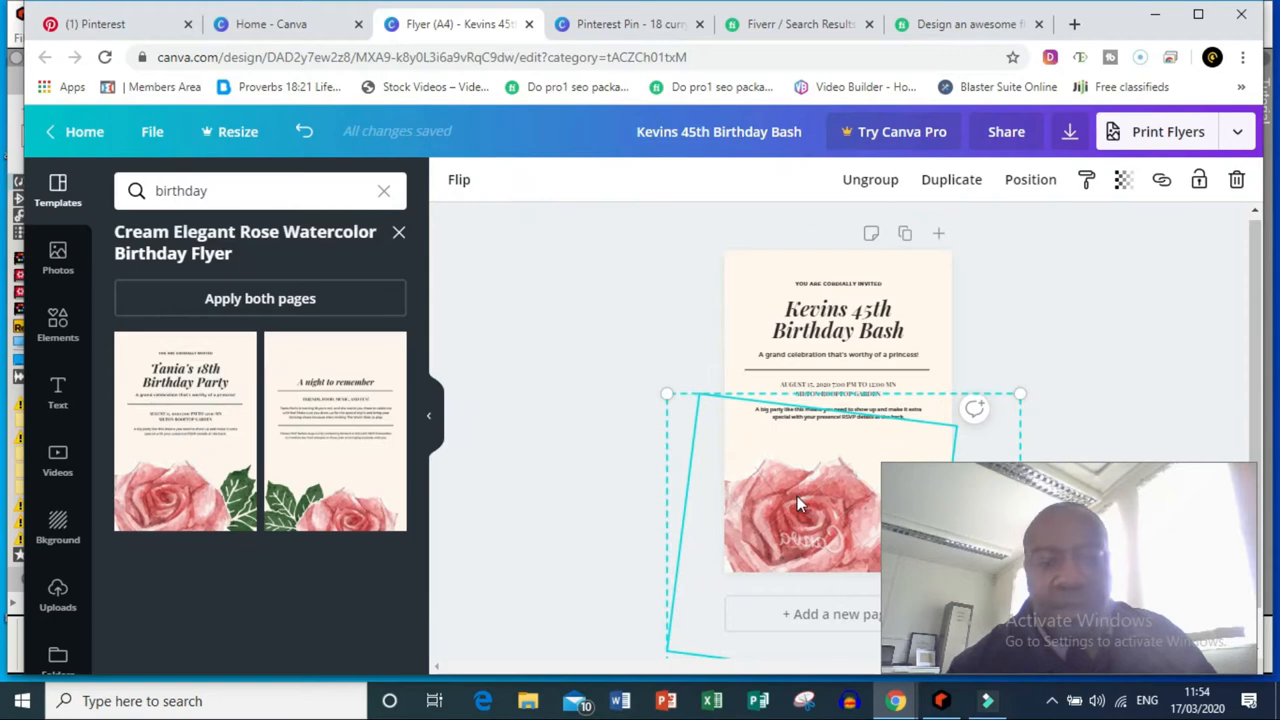
mouse_move(820, 495)
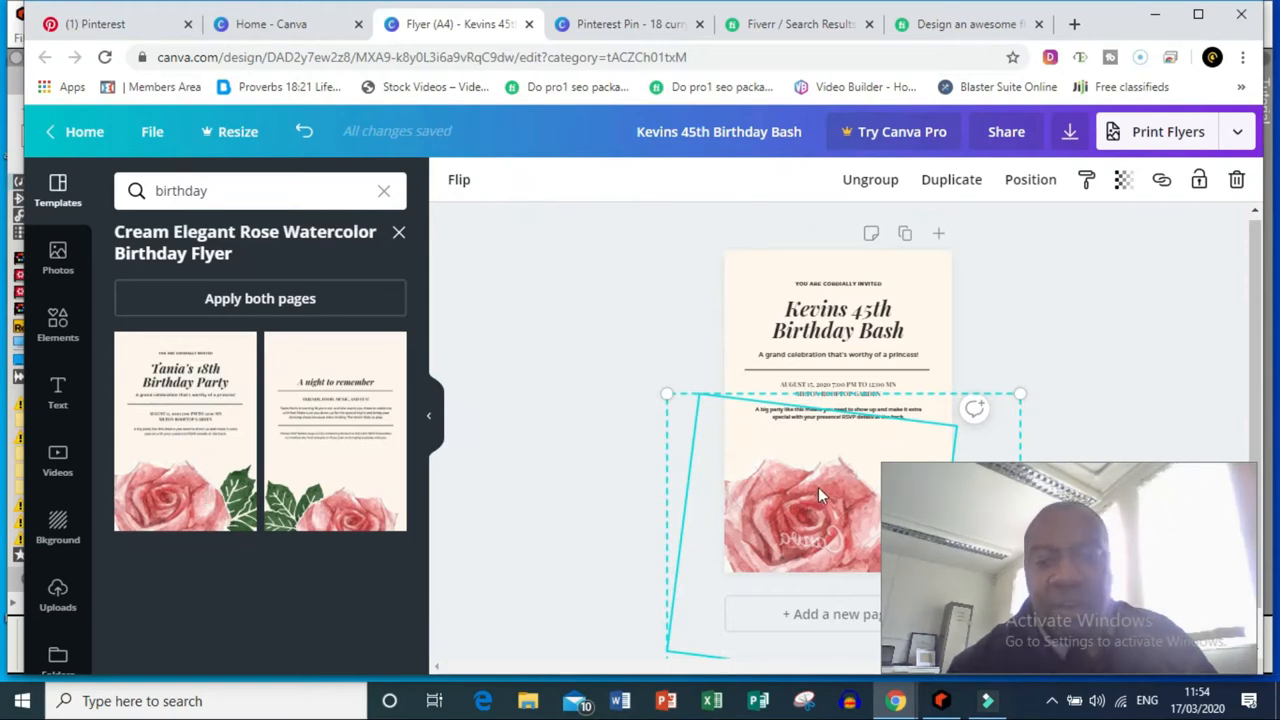
mouse_move(865, 528)
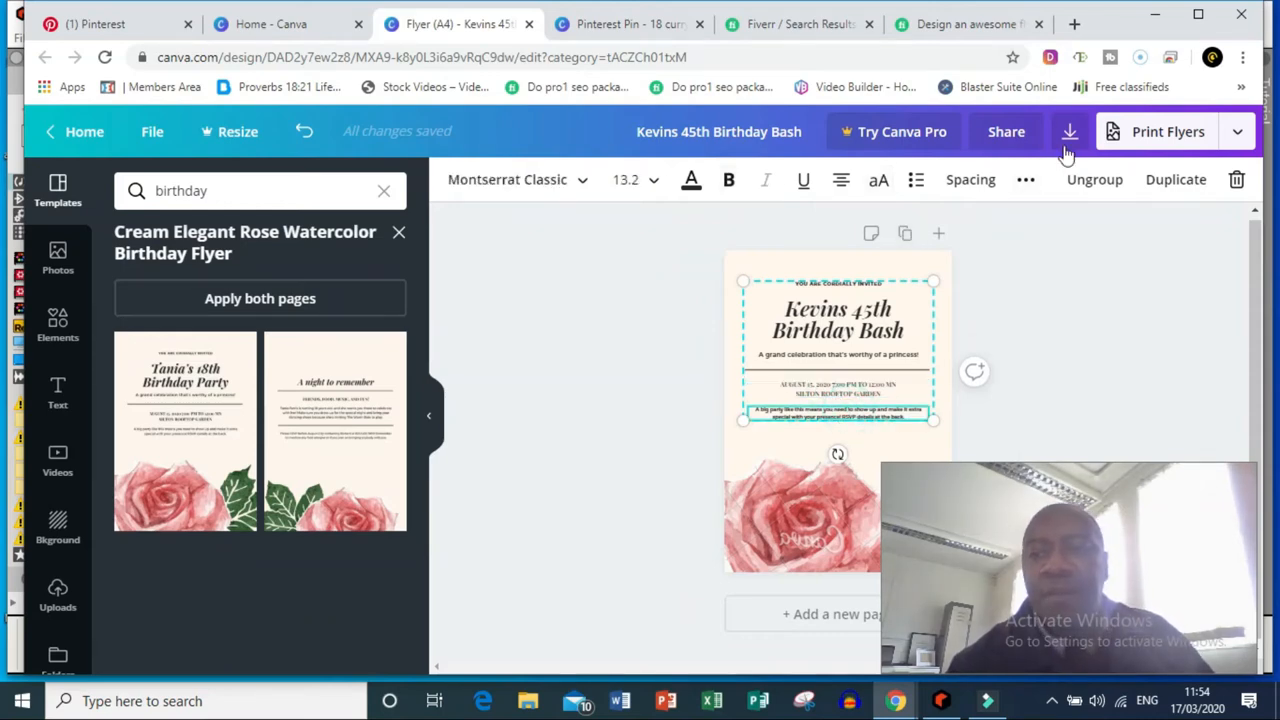
Step: Choose PNG as the download file type, then return to the Fiverr flyer search results
click(1069, 131)
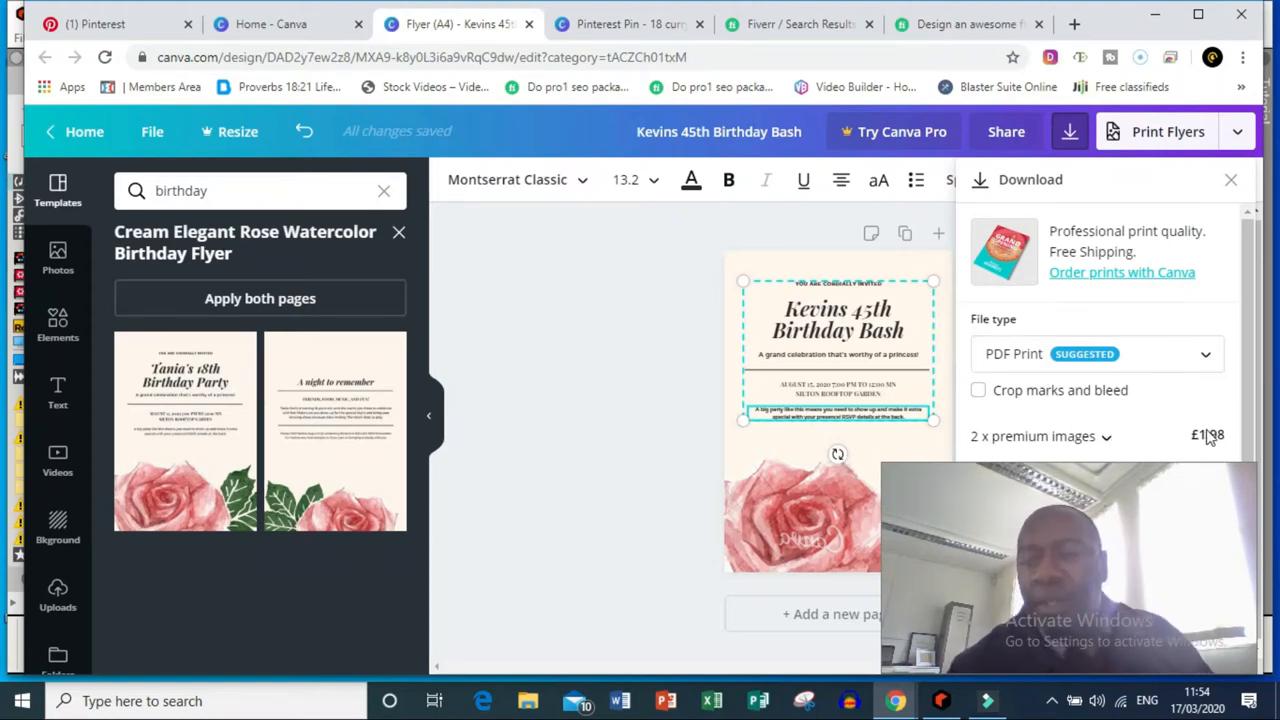
mouse_move(1218, 445)
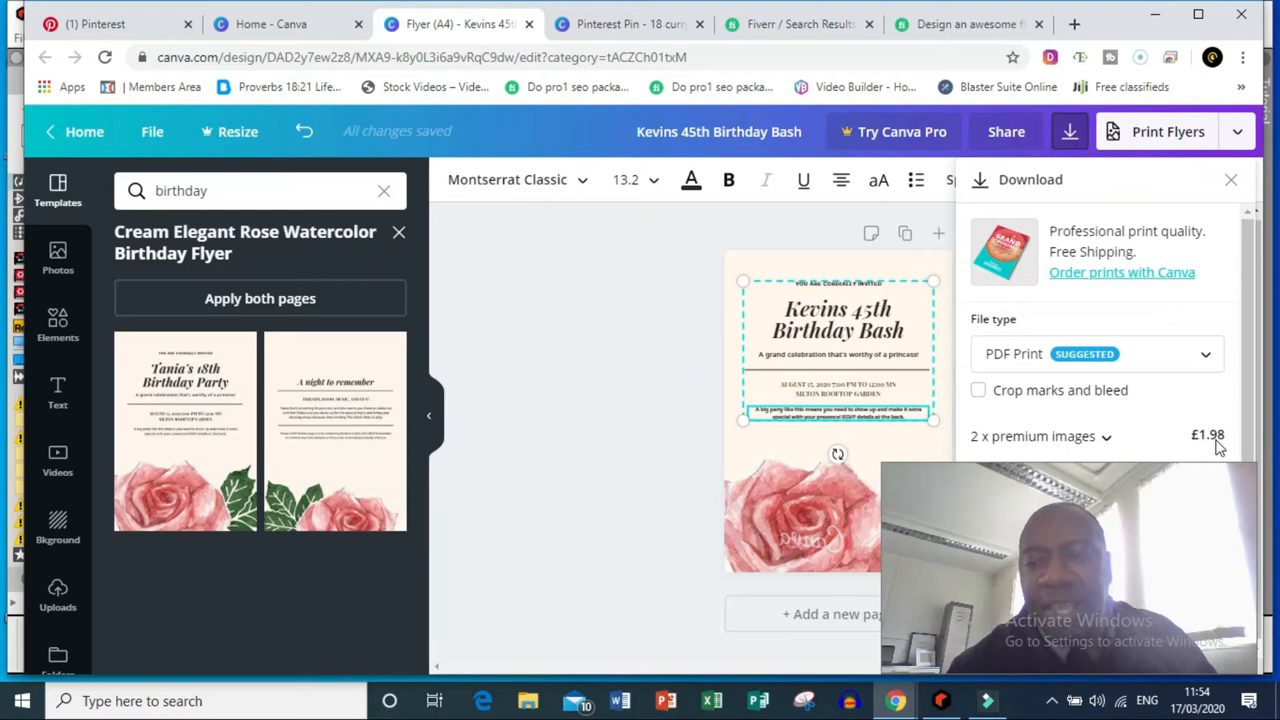
click(1097, 353)
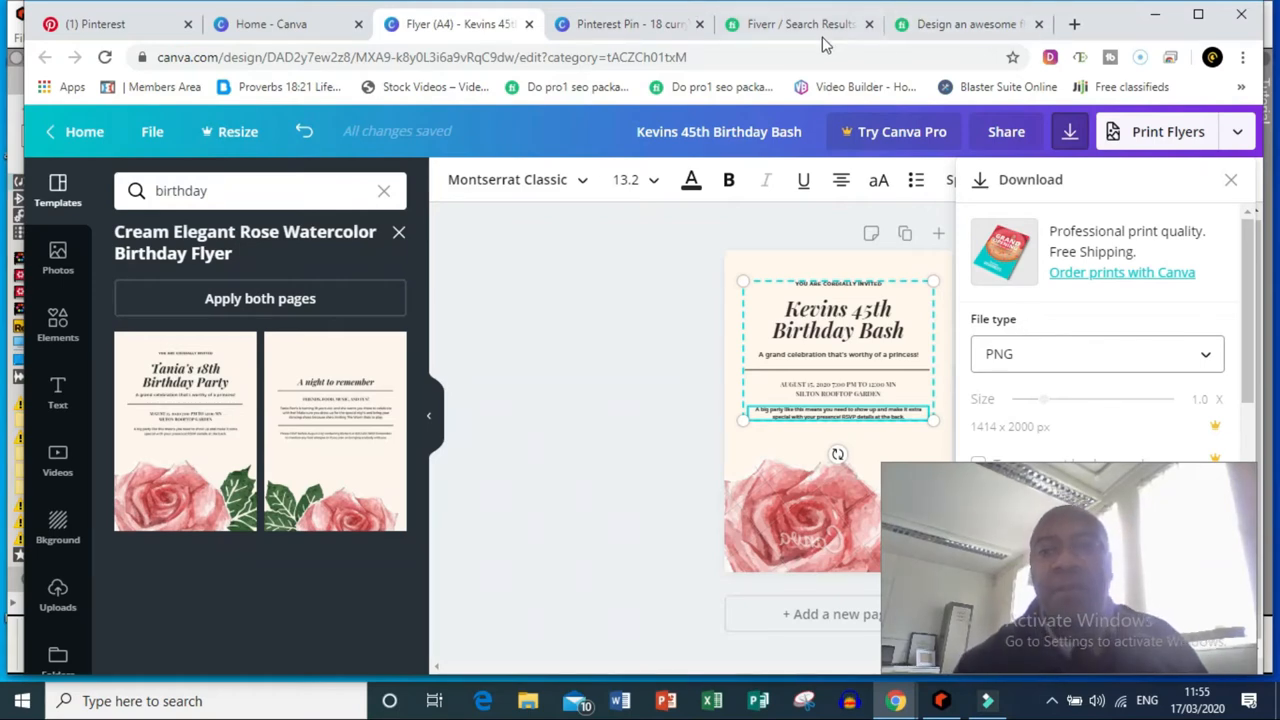
click(797, 23)
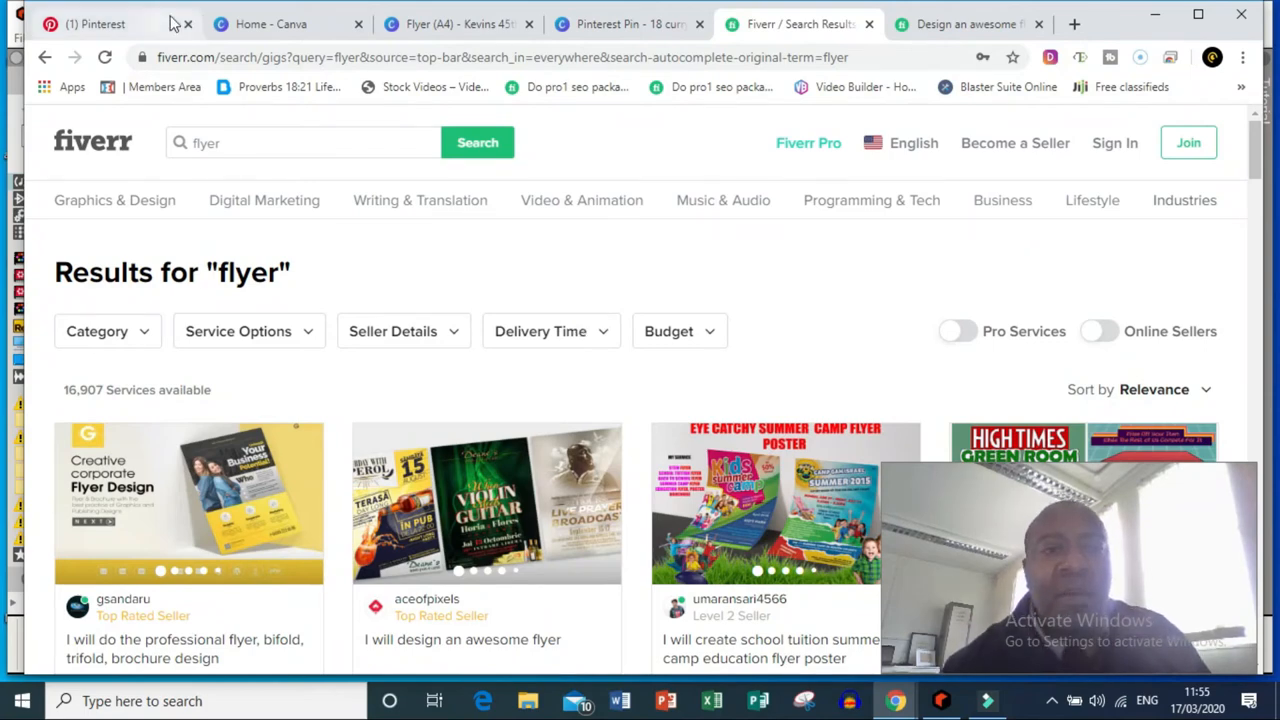
click(270, 23)
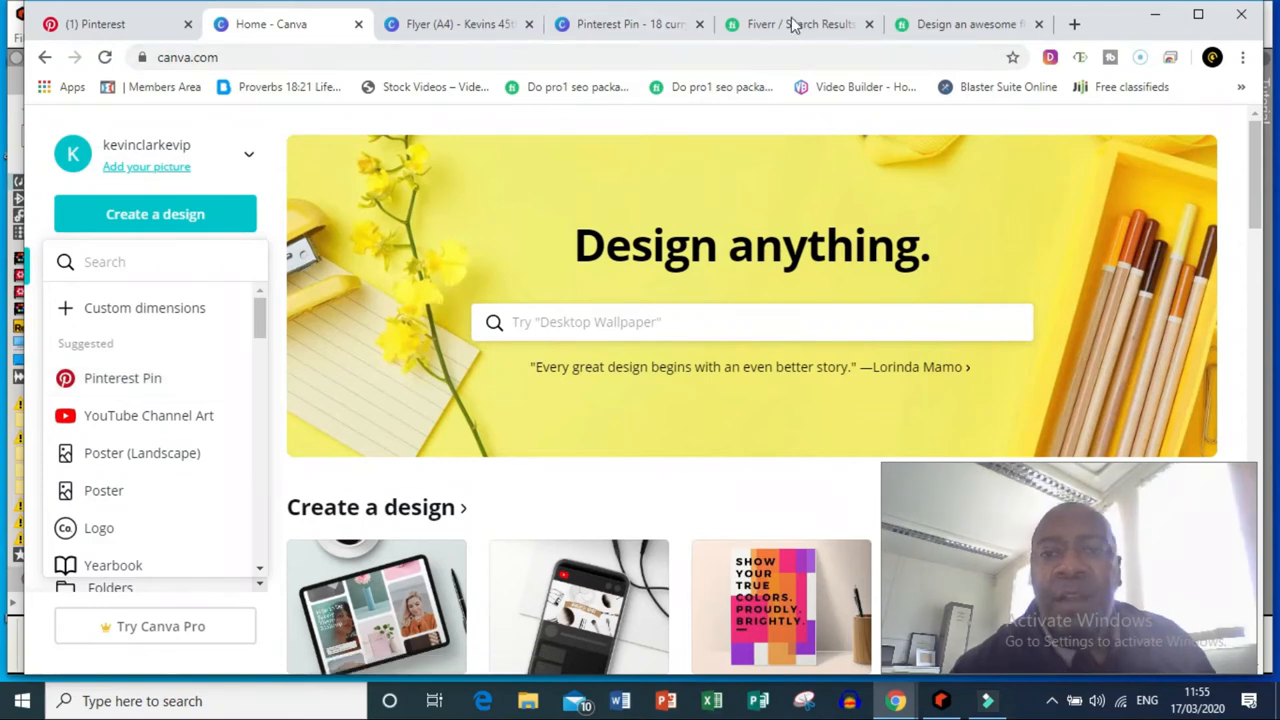
click(800, 23)
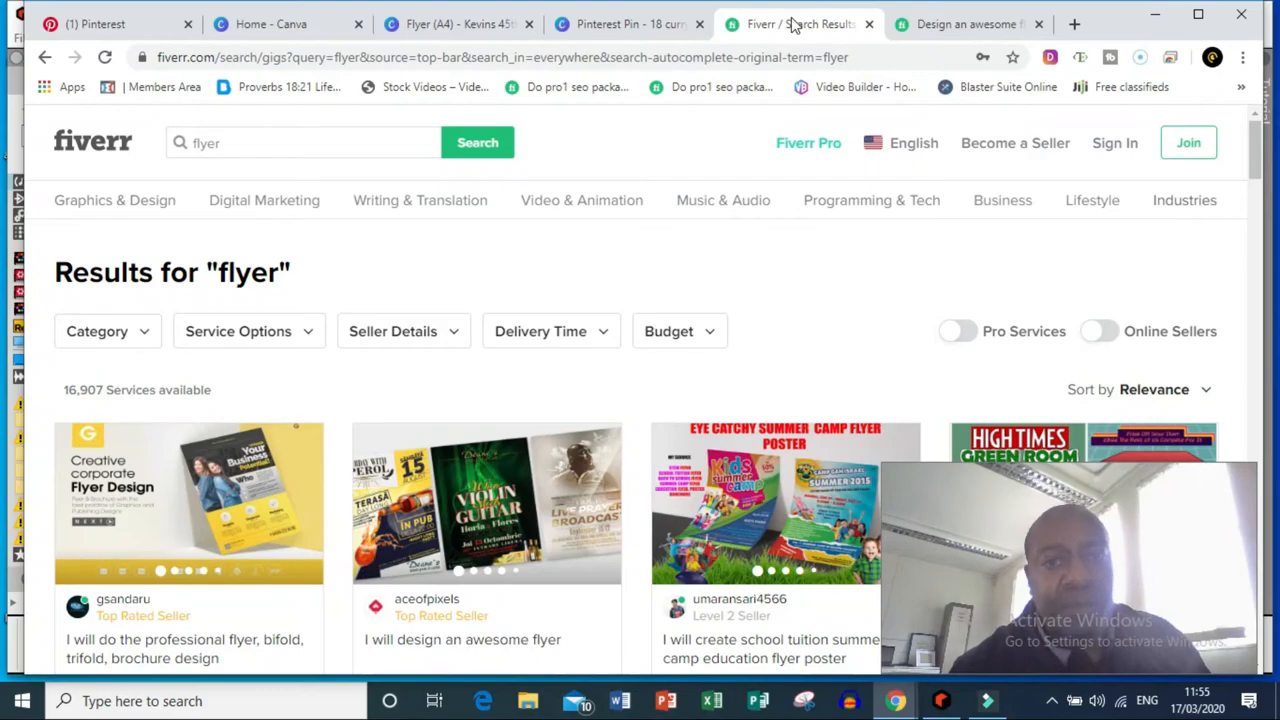
scroll(down, 3)
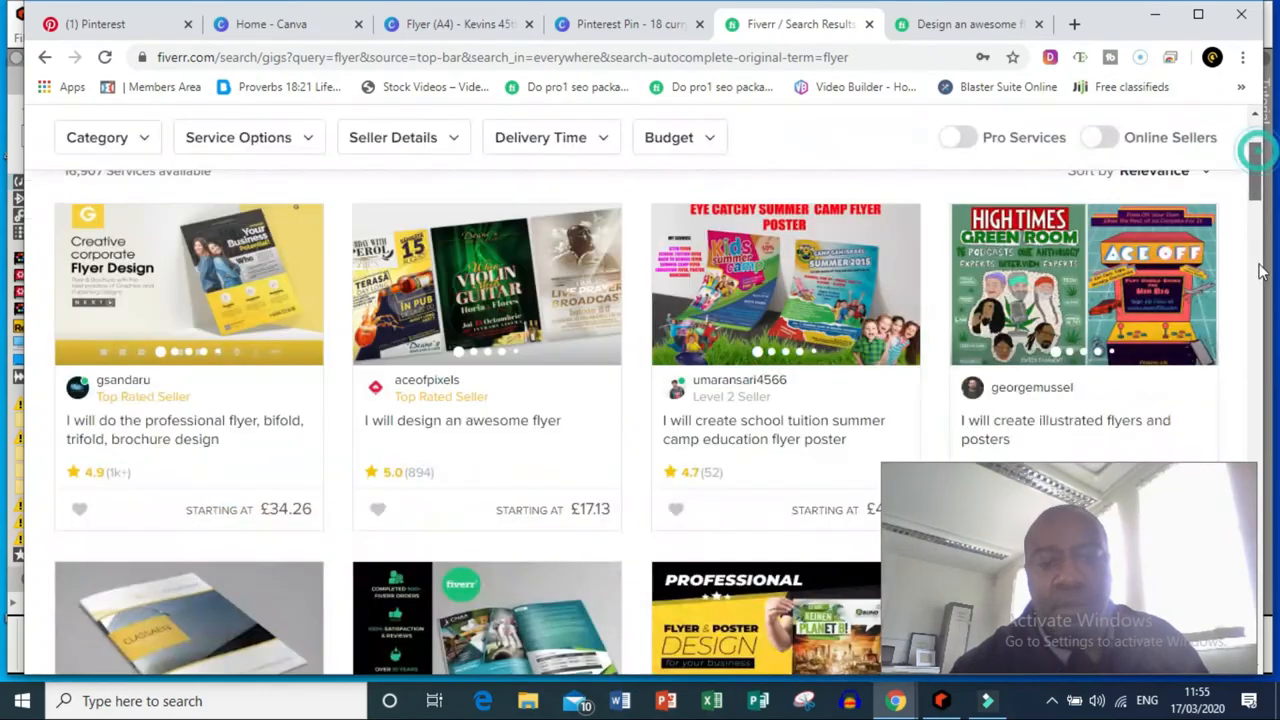
scroll(down, 3)
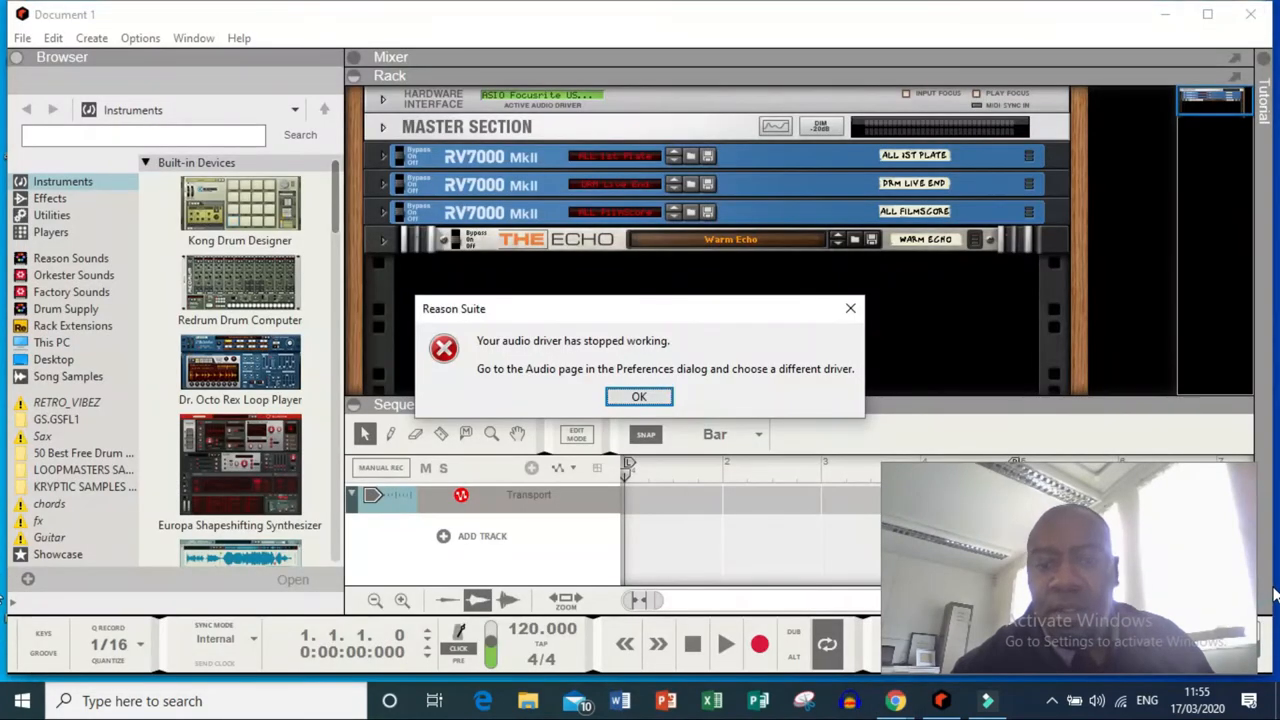
Step: Bring the Filmora9 video project window forward over the Reason Suite audio-driver error
click(987, 700)
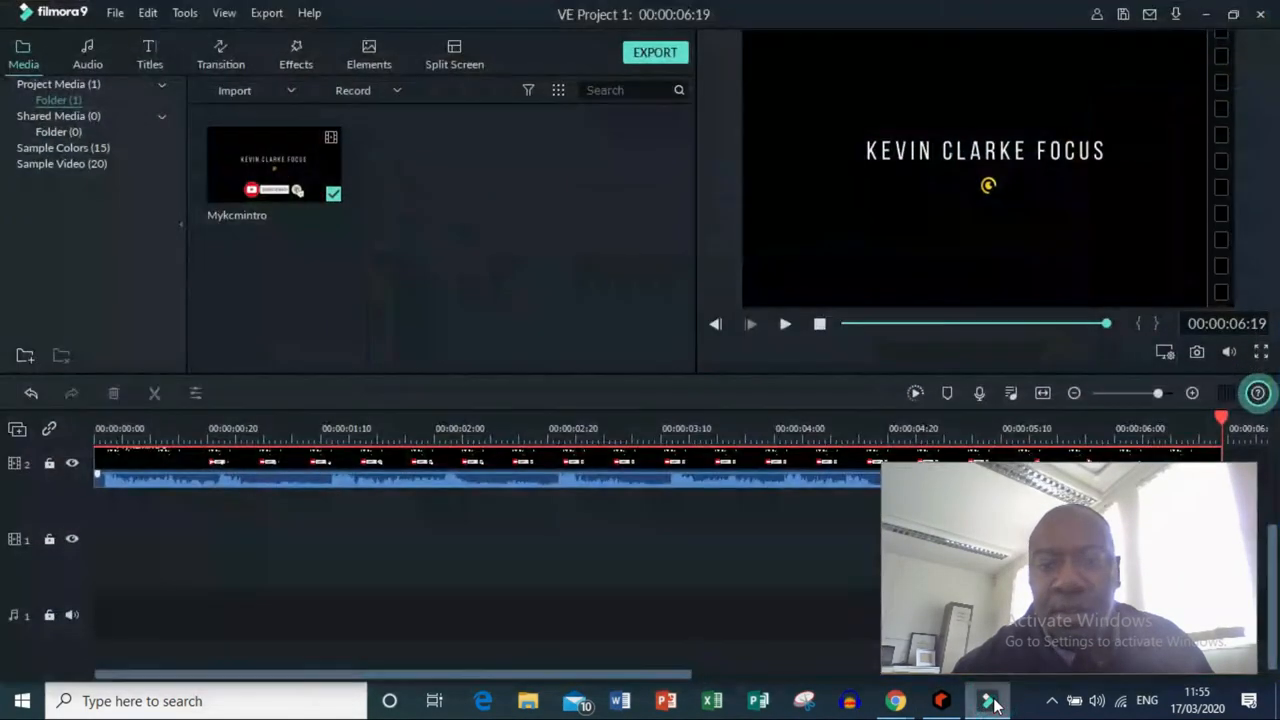
mouse_move(895, 700)
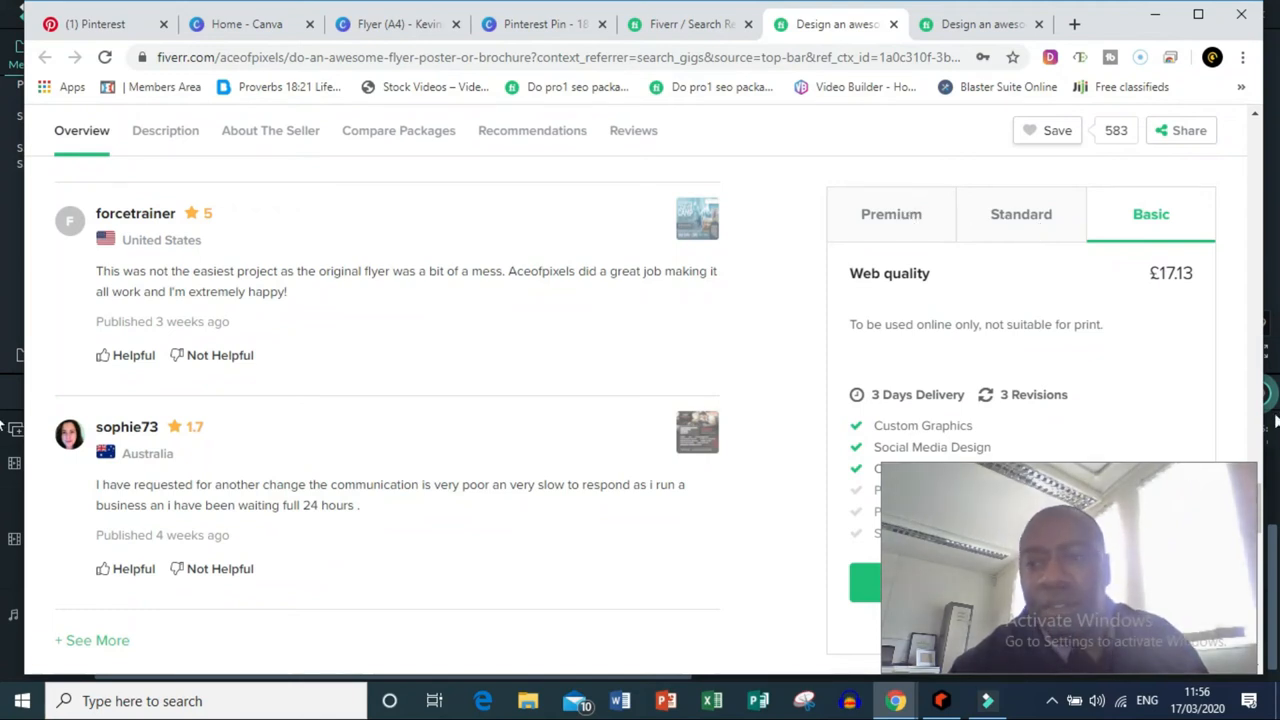
mouse_move(1189, 157)
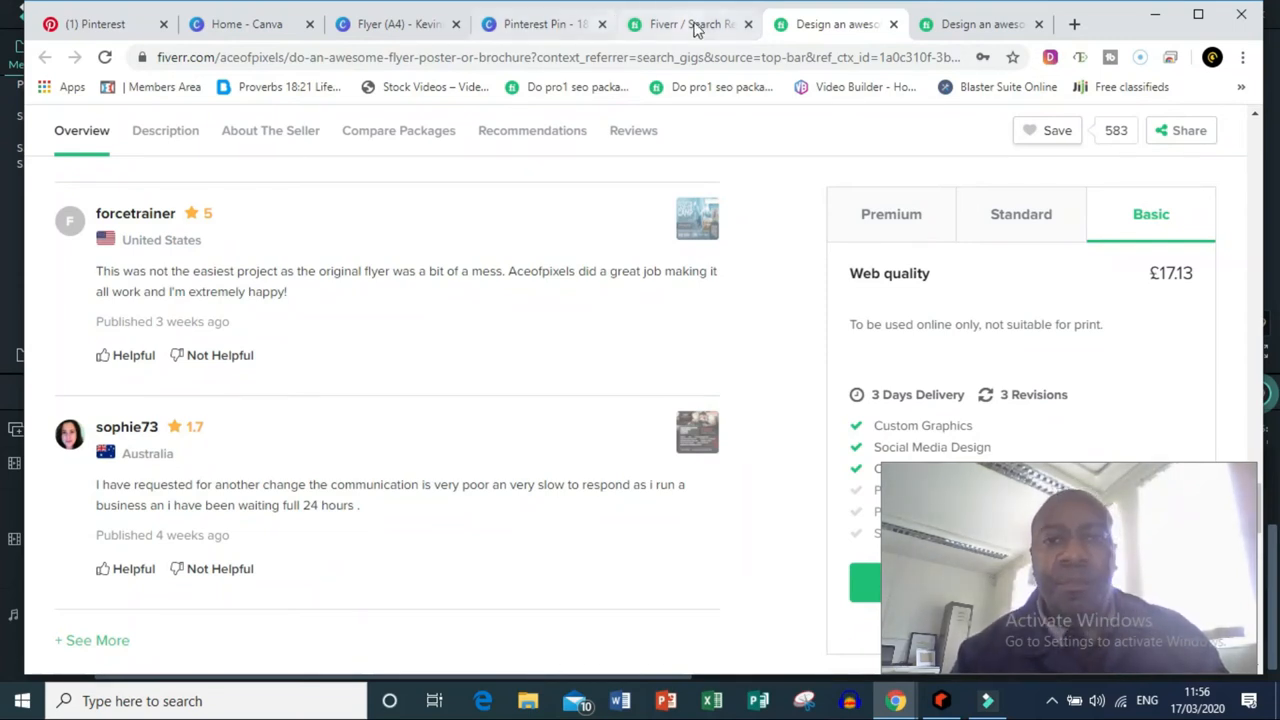
mouse_move(688, 24)
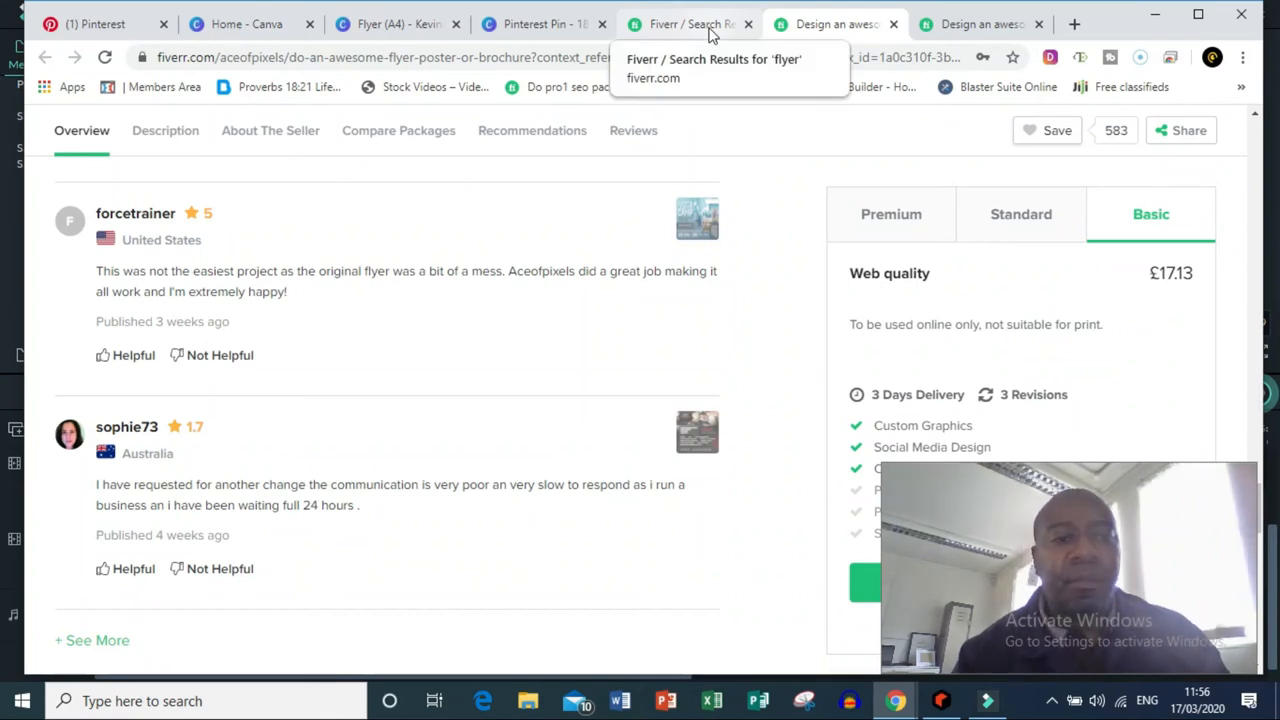